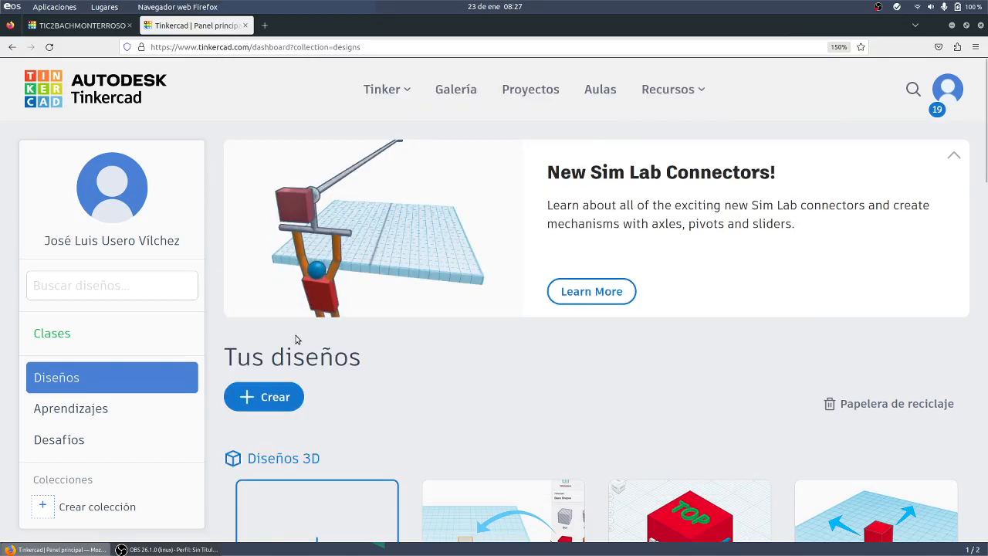
# - Show the Crear menu listing the new-design types on the dashboard
pyautogui.click(263, 395)
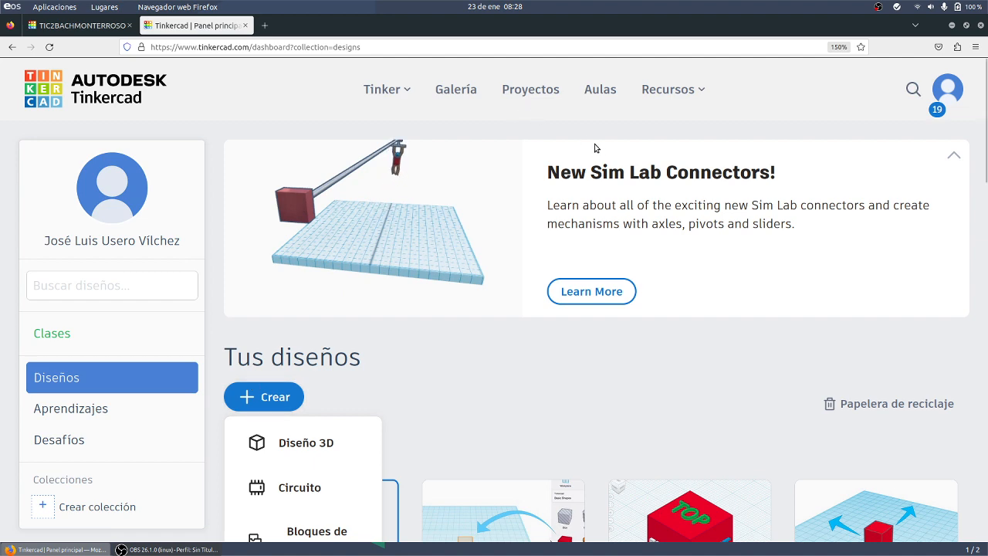
pyautogui.scroll(-3)
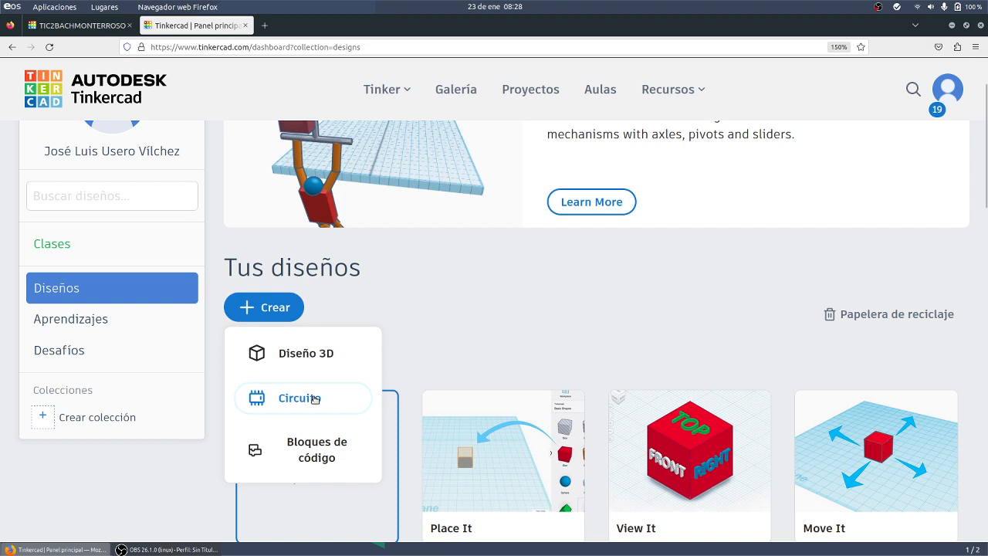
# - Create a new Circuito design and place an Arduino Uno R3 on the canvas
pyautogui.click(299, 399)
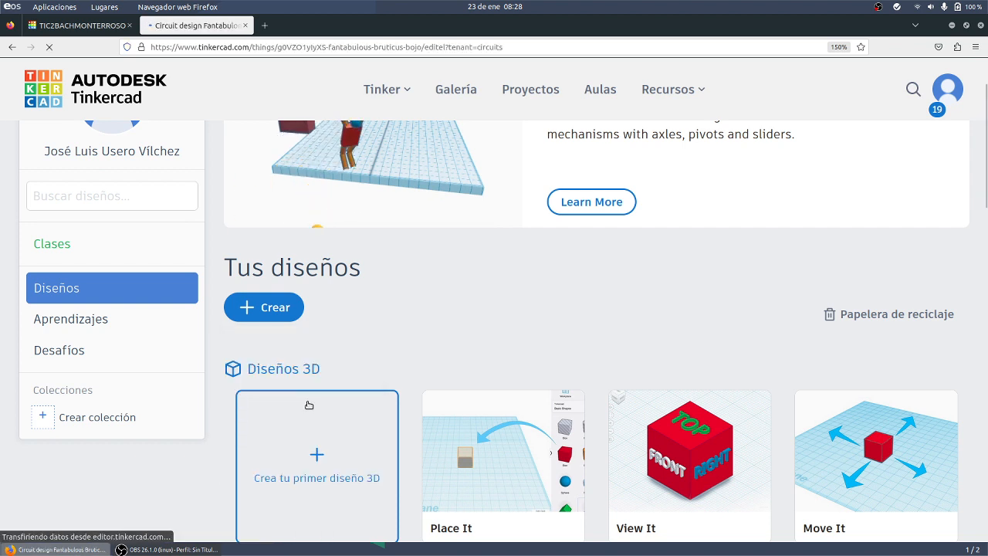
pyautogui.moveTo(365, 355)
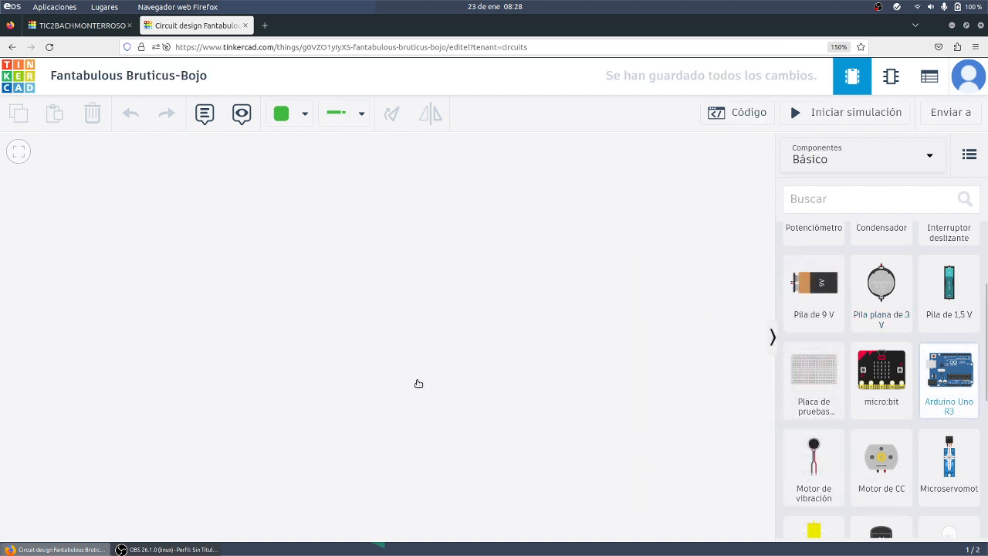
pyautogui.click(948, 370)
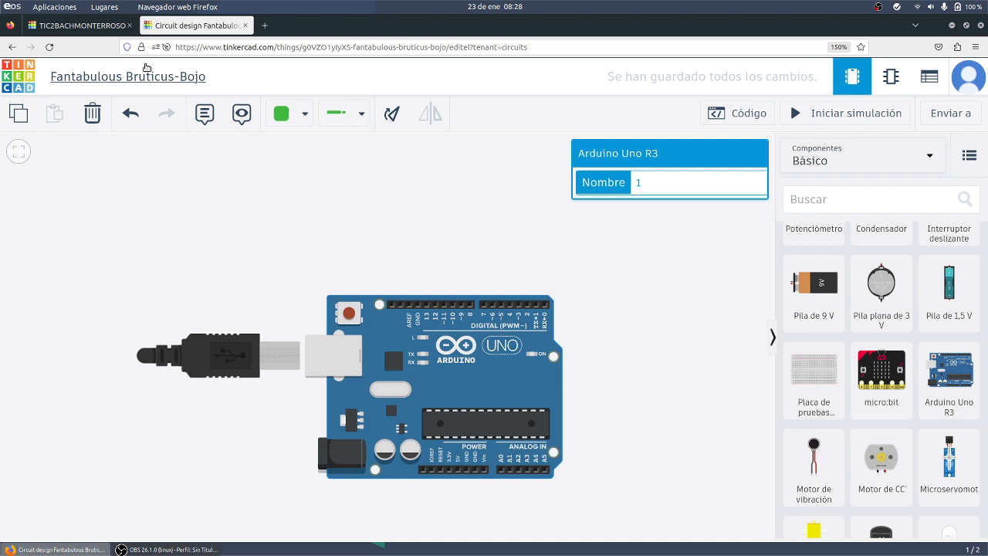
pyautogui.moveTo(948, 463)
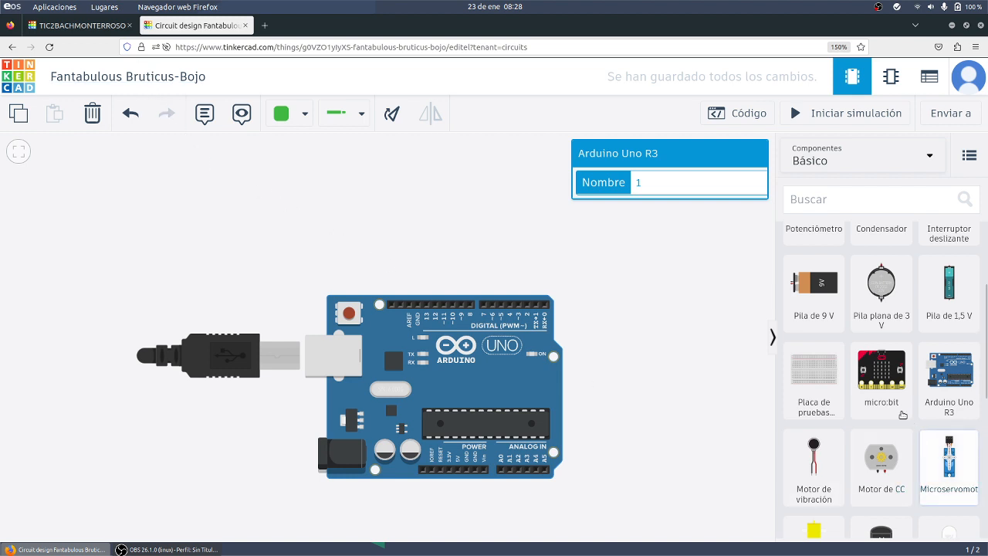
pyautogui.click(812, 370)
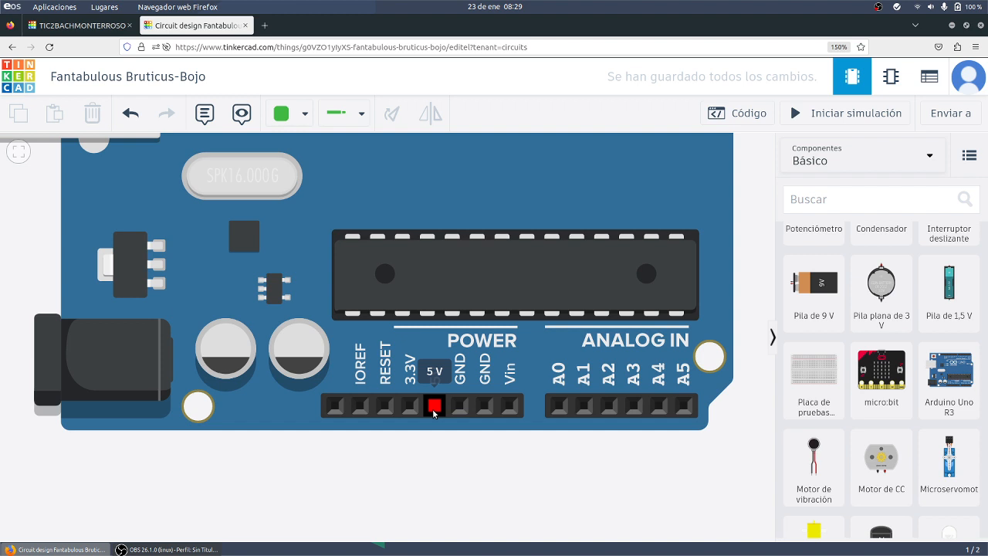
# - Wire 5V and GND to the breadboard's bottom rails, colouring the 5V wire Rojo
pyautogui.moveTo(434, 405); pyautogui.dragTo(434, 491)
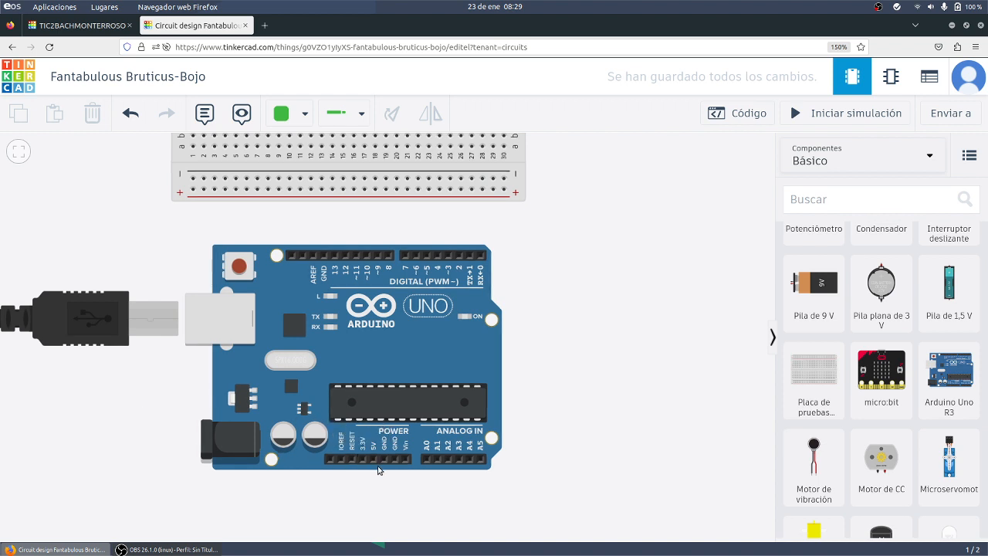
pyautogui.moveTo(373, 460); pyautogui.dragTo(587, 500)
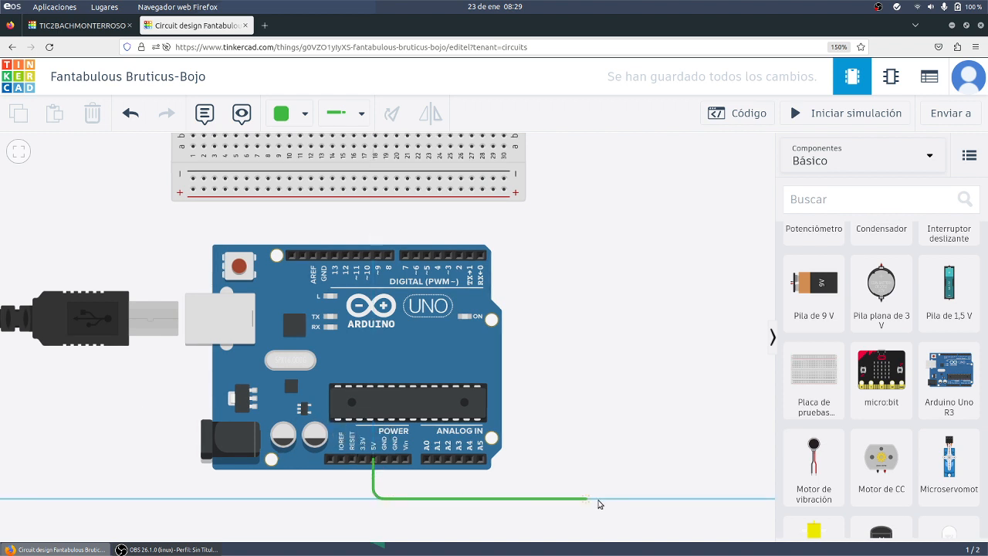
pyautogui.moveTo(587, 497); pyautogui.dragTo(595, 193)
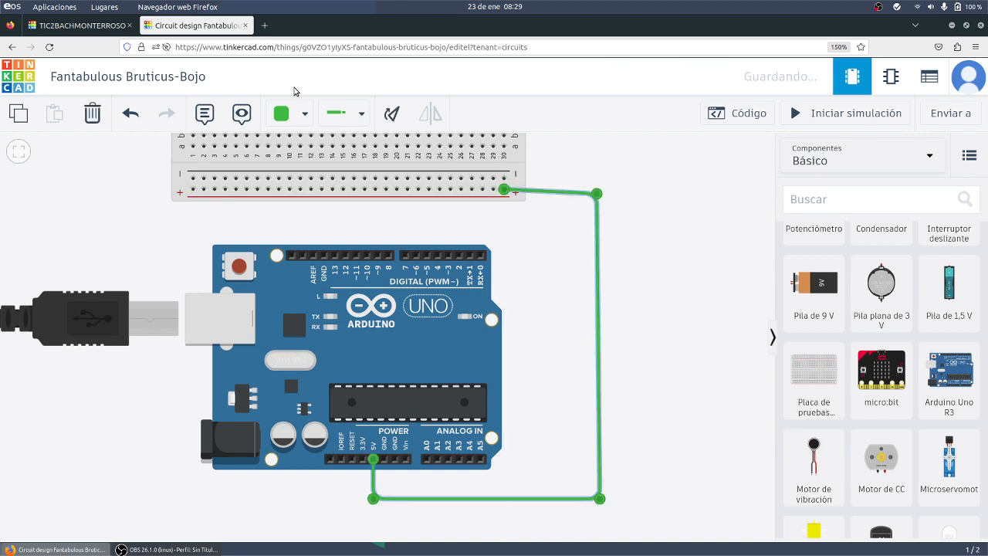
pyautogui.click(280, 113)
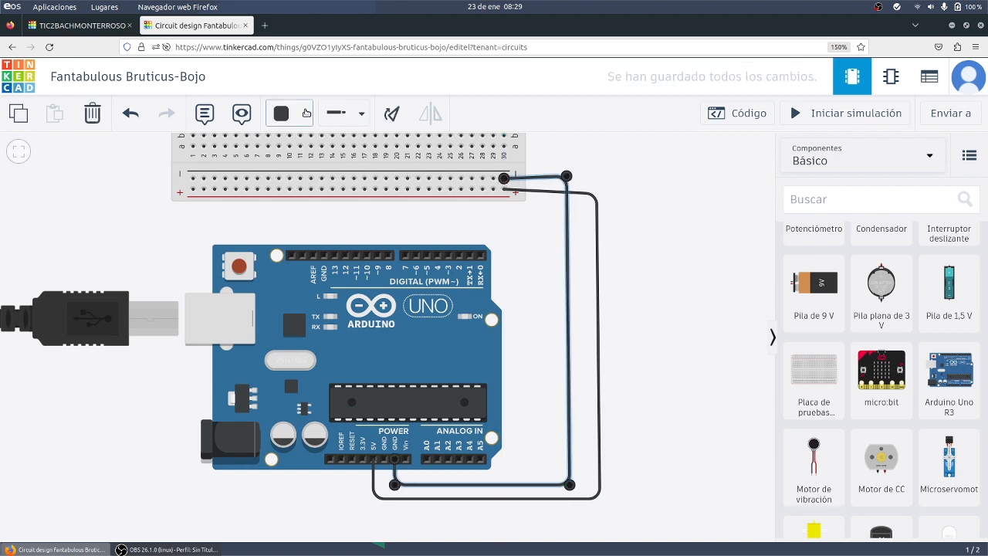
pyautogui.click(568, 178)
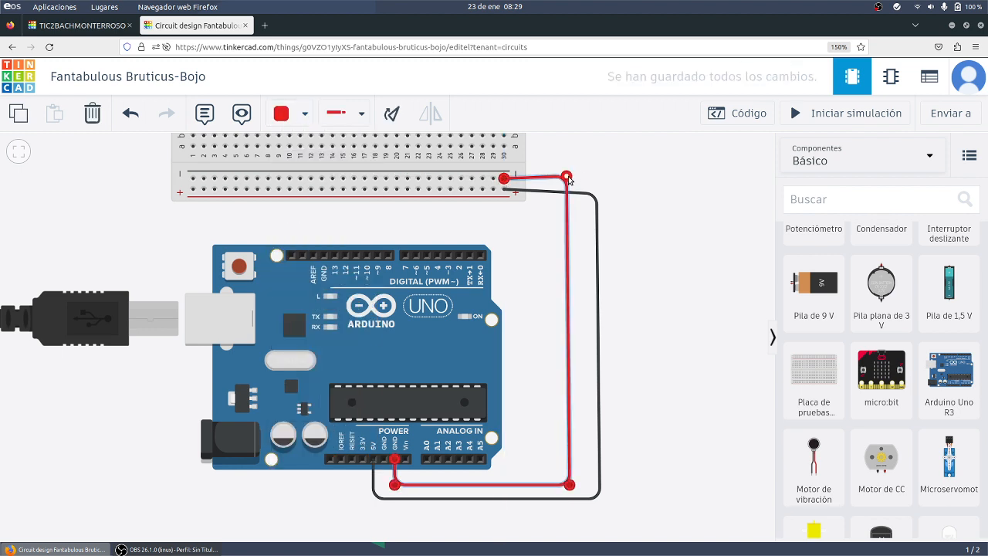
pyautogui.click(570, 179)
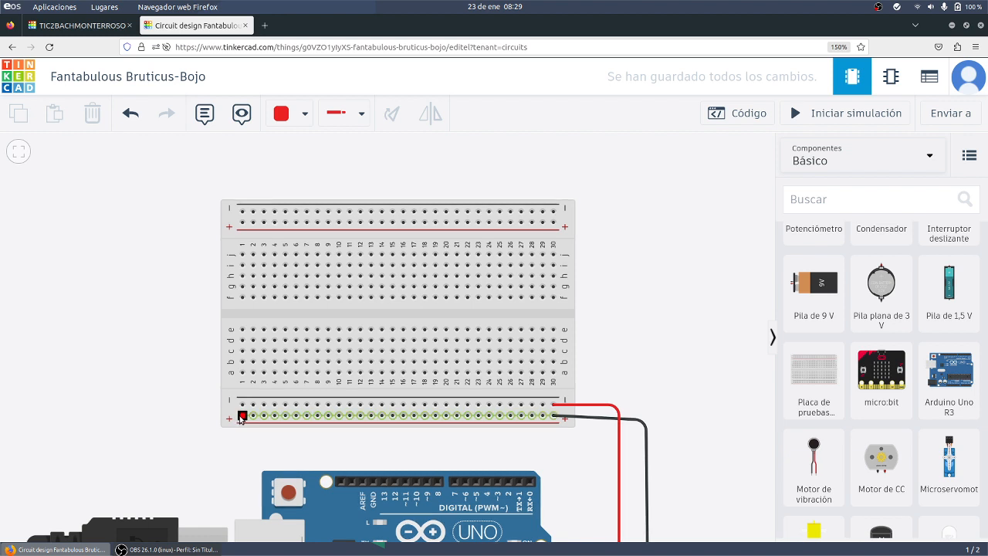
# - Bridge the bottom and top left rails with two wires, the first coloured Rojo
pyautogui.moveTo(241, 417); pyautogui.dragTo(195, 216)
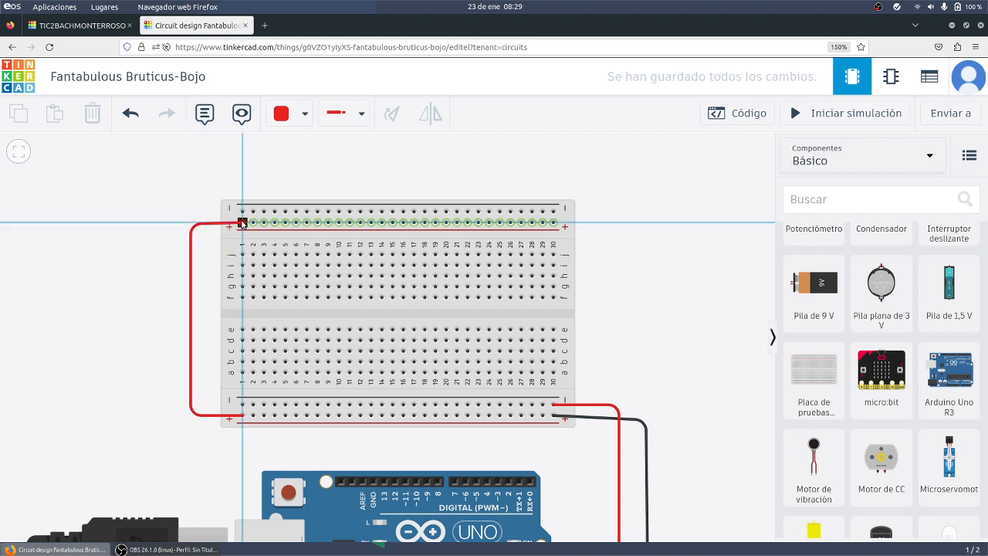
pyautogui.click(303, 113)
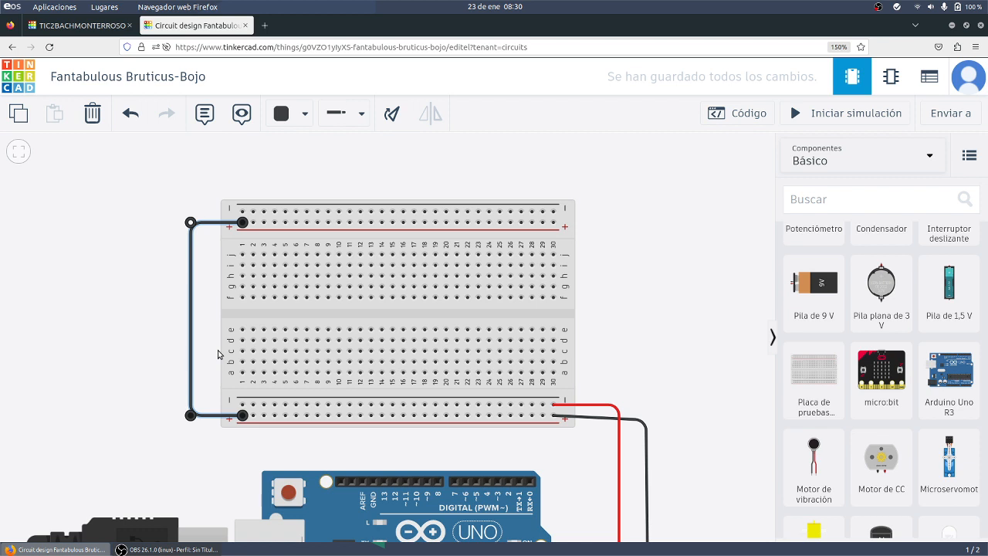
pyautogui.moveTo(209, 360)
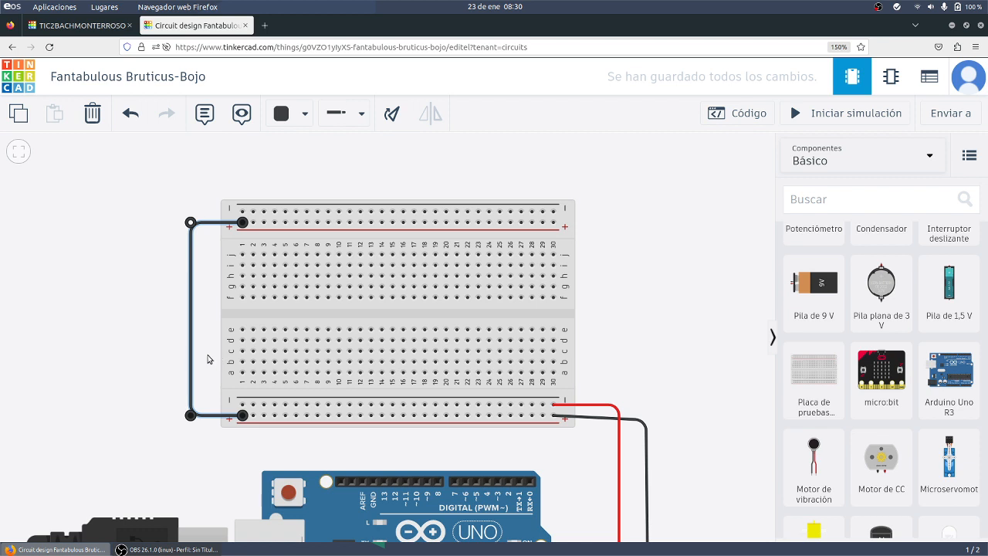
pyautogui.moveTo(618, 465)
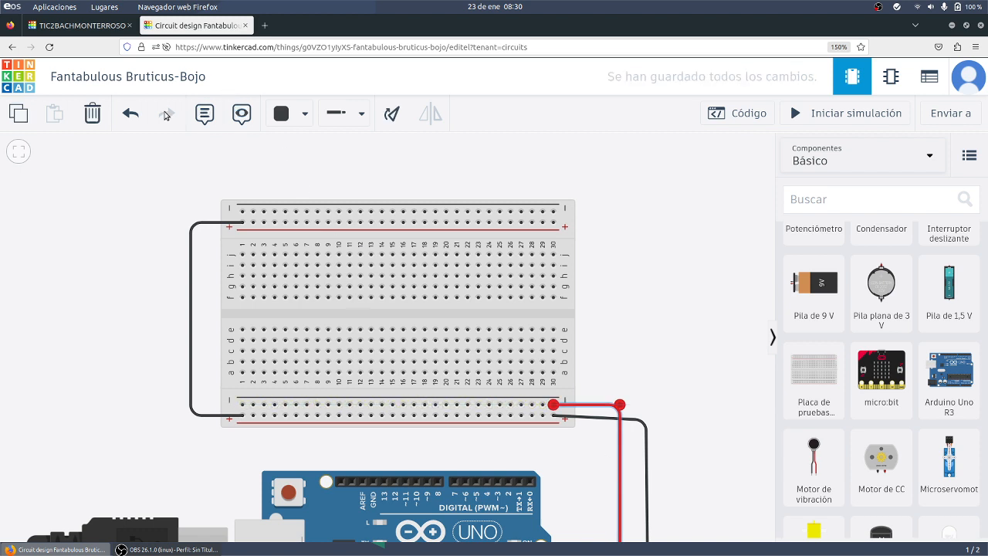
pyautogui.click(302, 113)
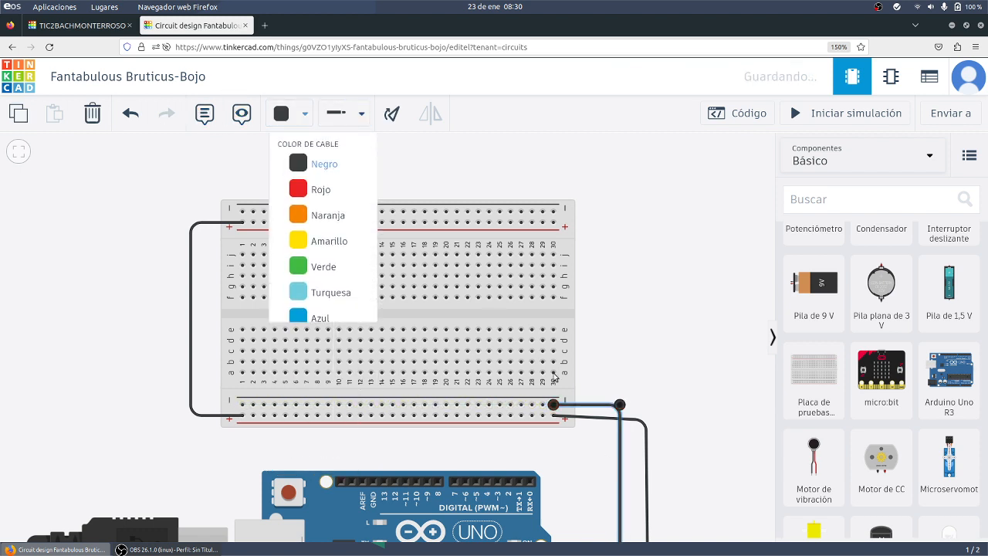
pyautogui.click(312, 152)
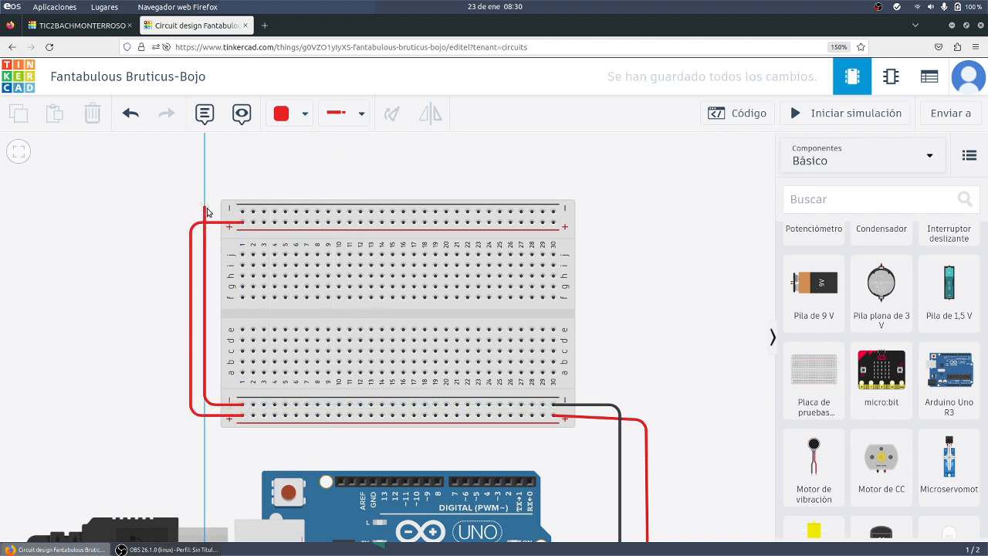
# - Colour the outer left rail wire Negro
pyautogui.click(204, 213)
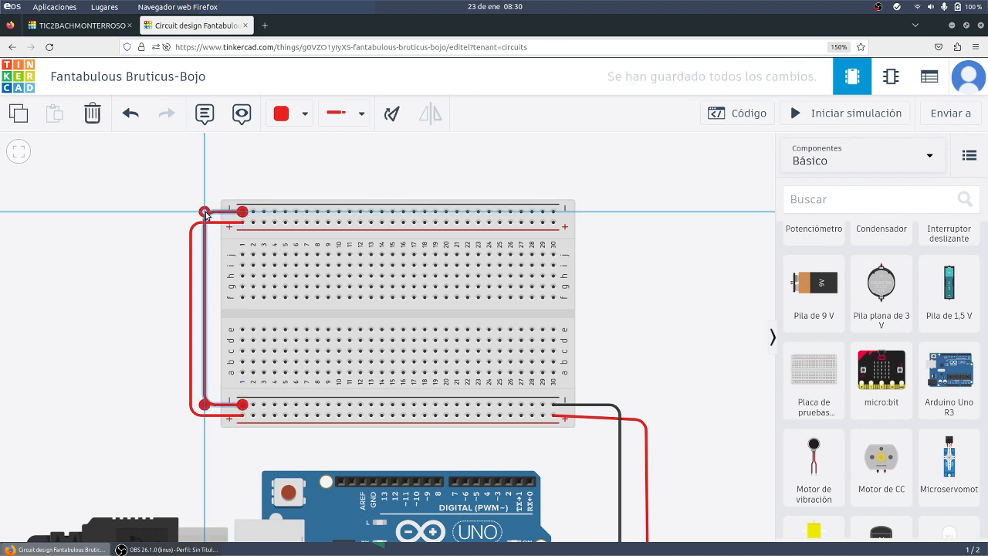
pyautogui.click(304, 112)
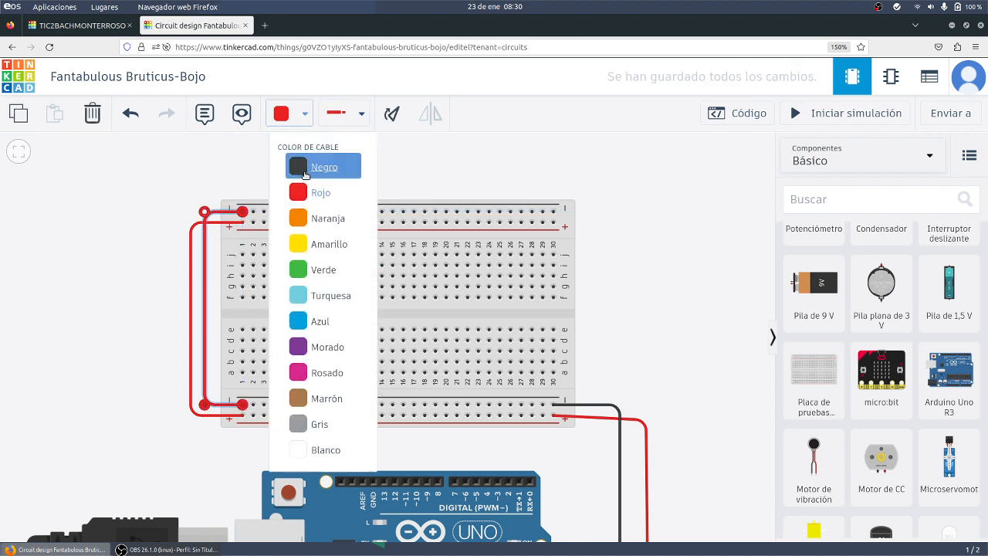
pyautogui.click(325, 167)
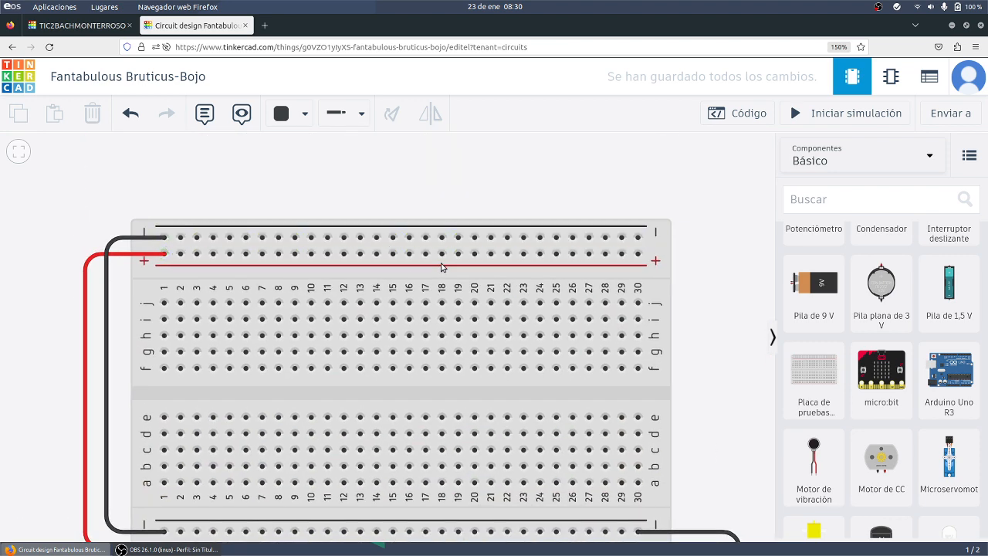
# - Set the resistor's Resistencia to 500 ohms
pyautogui.scroll(-3)
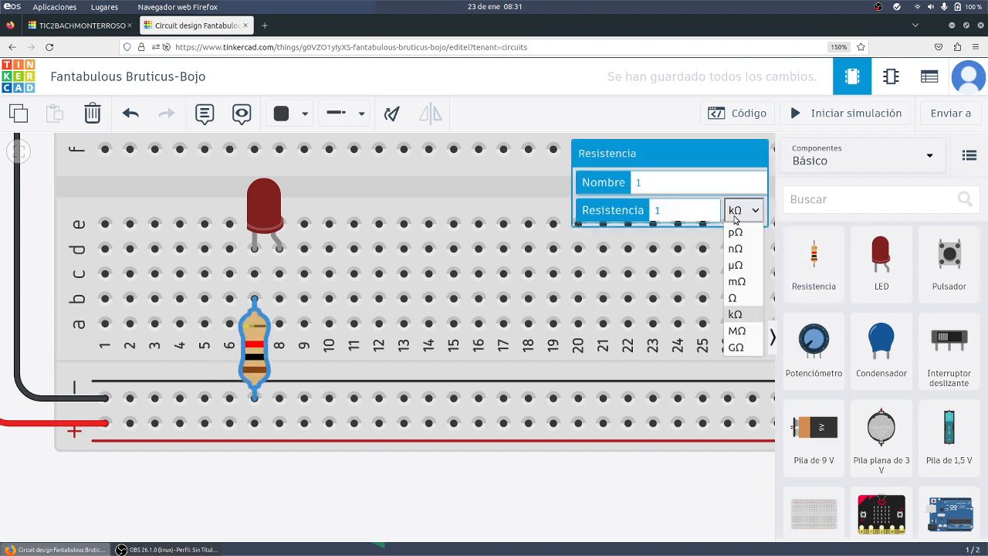
pyautogui.click(732, 298)
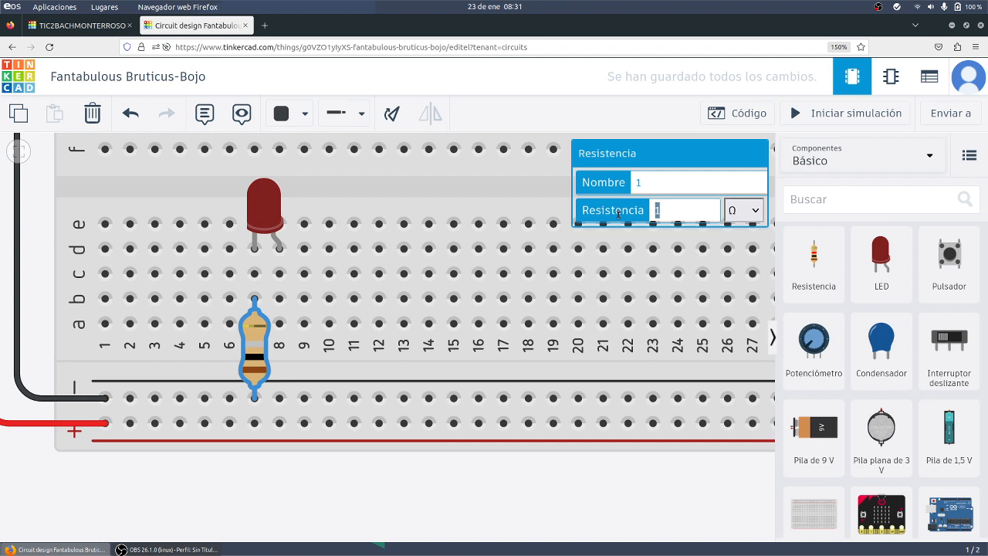
pyautogui.write('500')
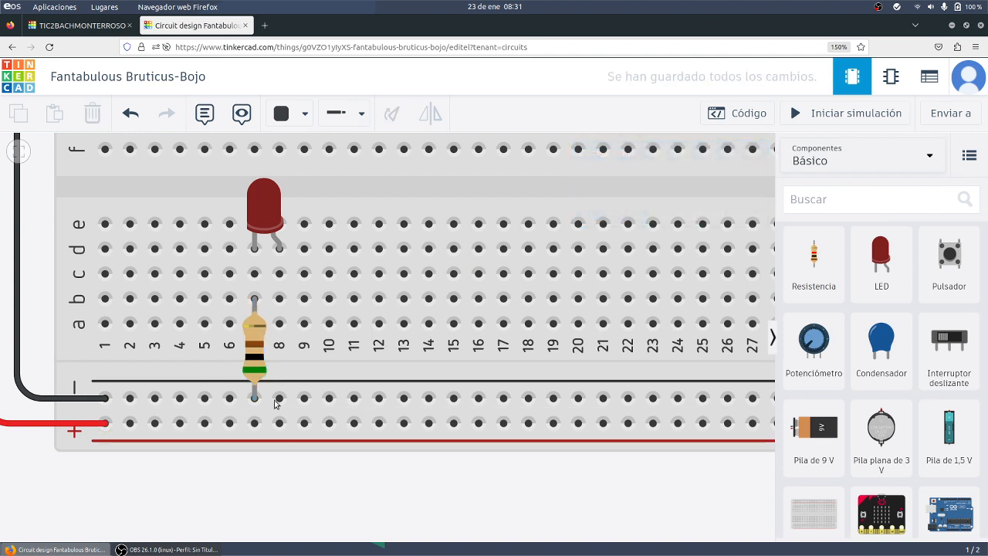
pyautogui.click(255, 343)
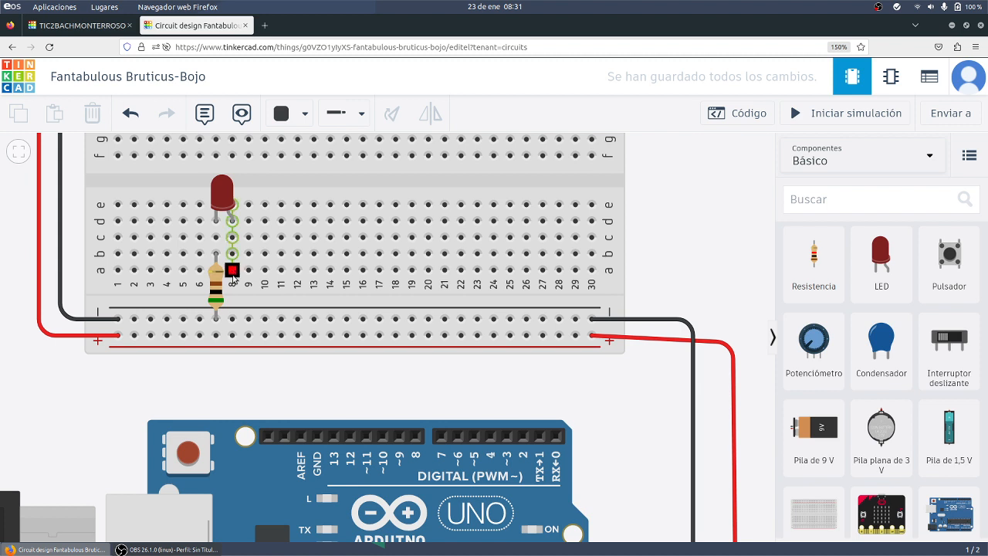
# - Run a Verde wire from the resistor's row to Arduino digital pin 4
pyautogui.moveTo(235, 268); pyautogui.dragTo(411, 335)
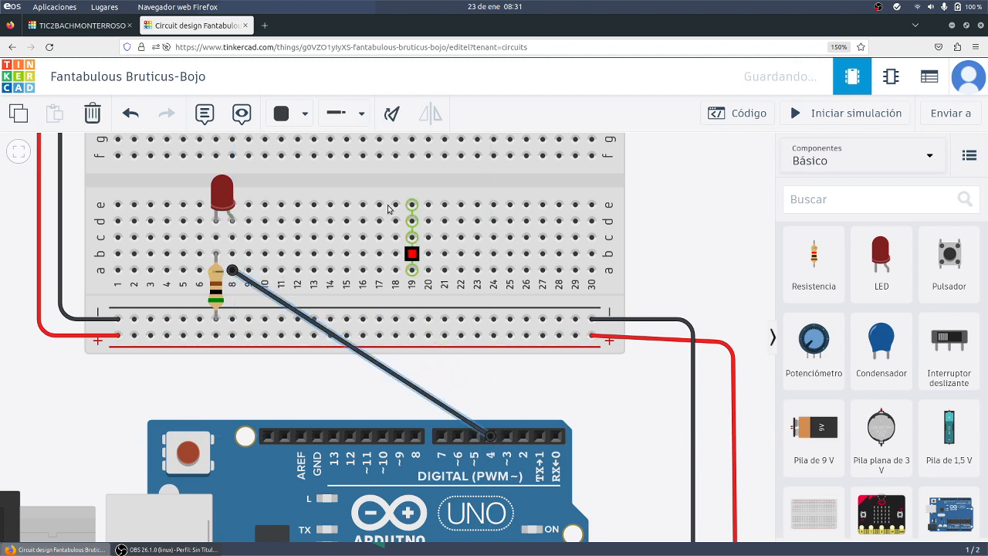
pyautogui.click(281, 114)
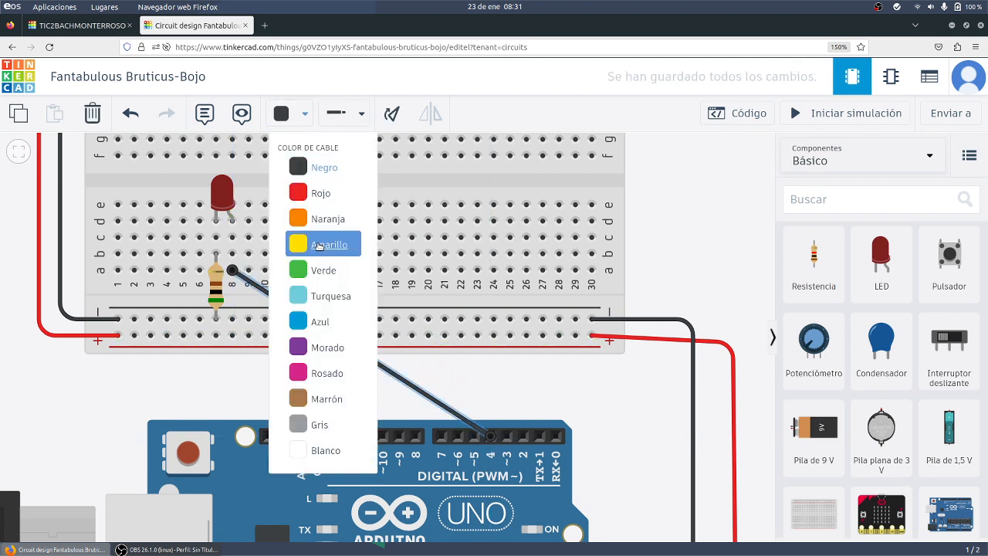
pyautogui.click(738, 113)
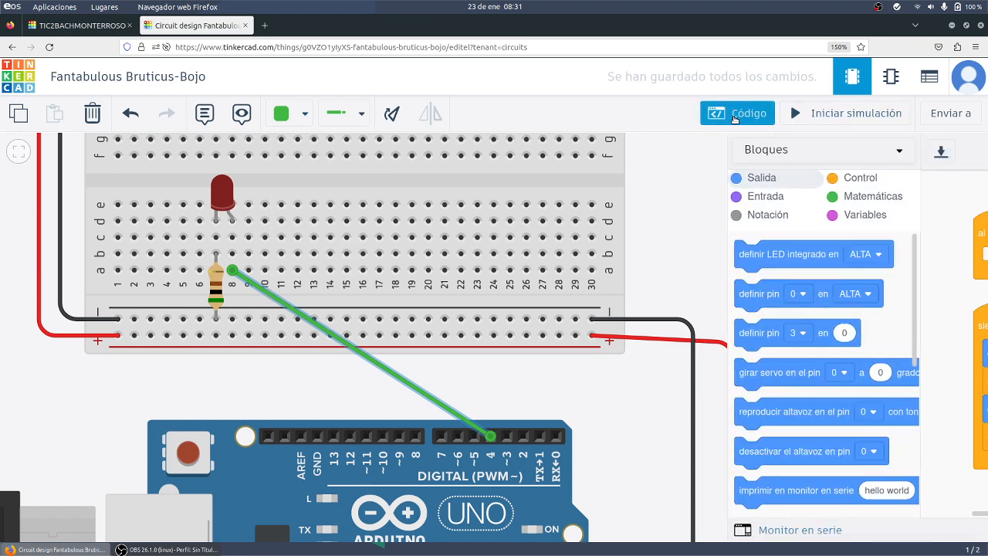
# - Open a new blank Firefox tab beside the design
pyautogui.click(738, 112)
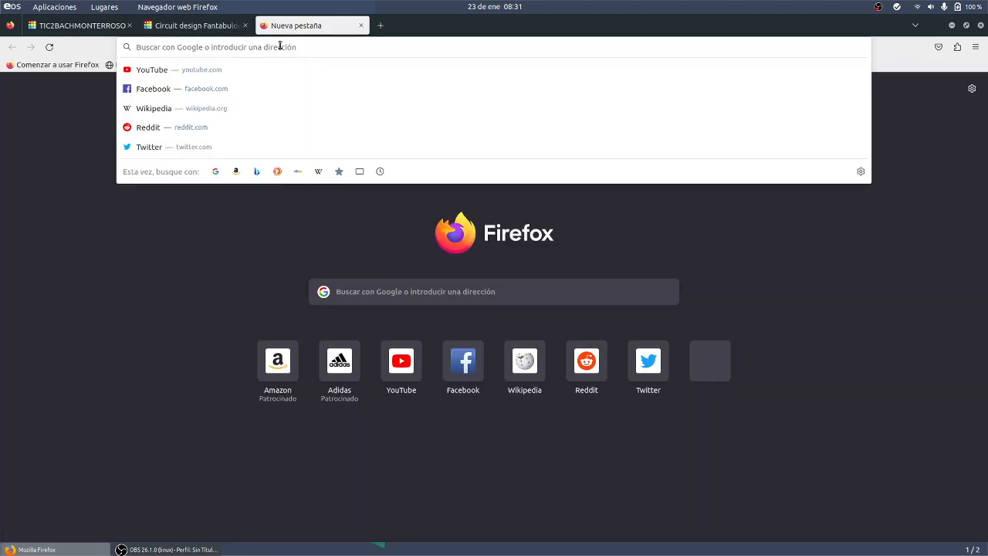
# - Go to youtube.com, search 'jaws theme song' and play the Jaws - Theme song video
pyautogui.write('youtube.com')
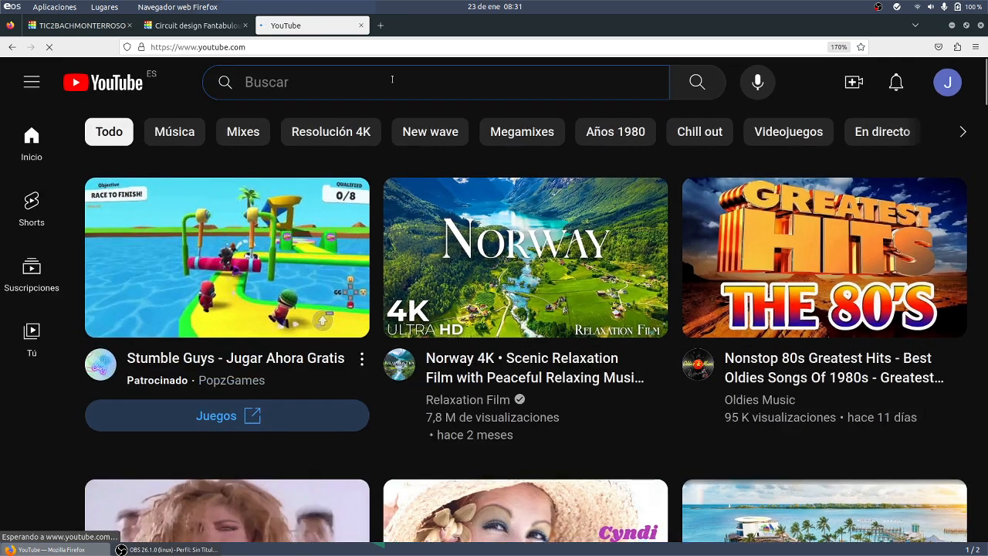
pyautogui.write('jaws th')
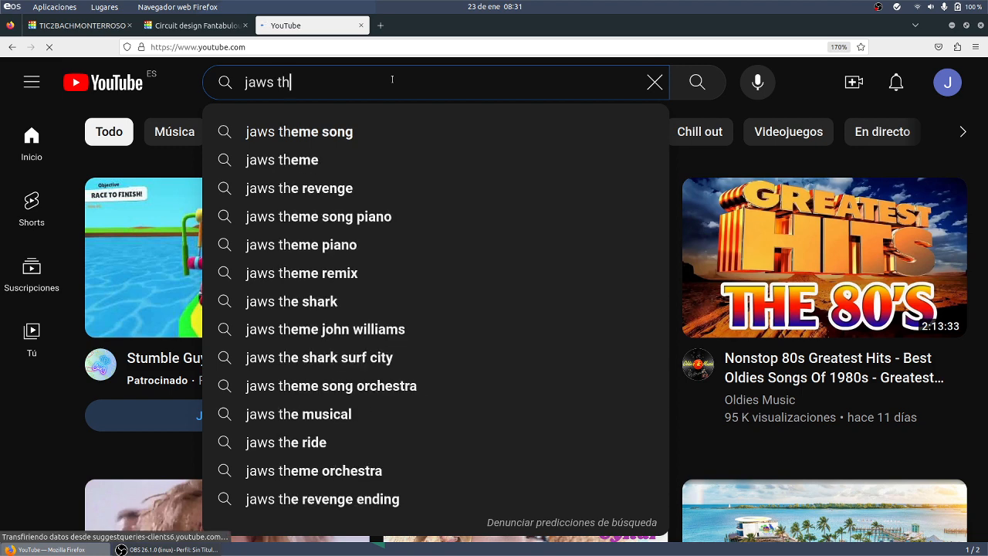
pyautogui.click(299, 131)
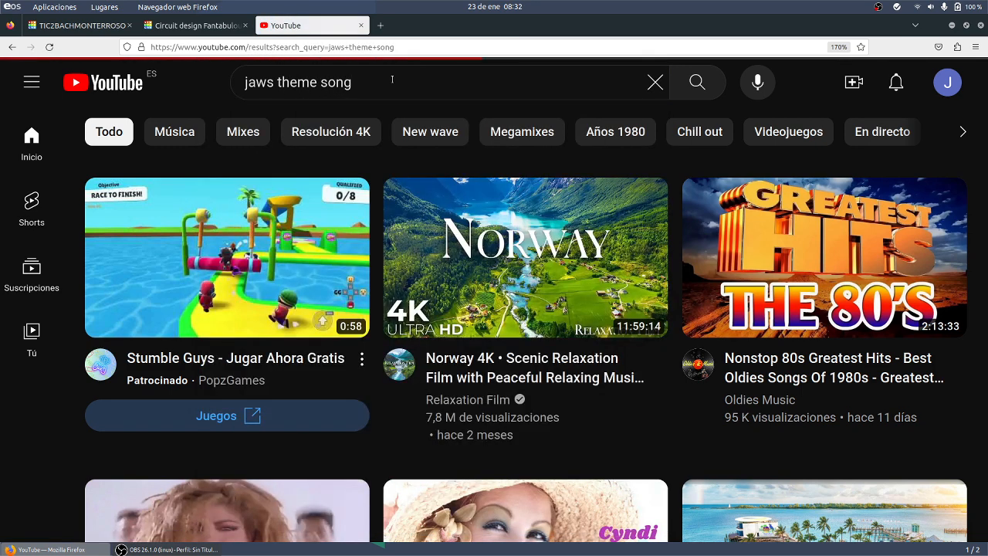
pyautogui.click(697, 82)
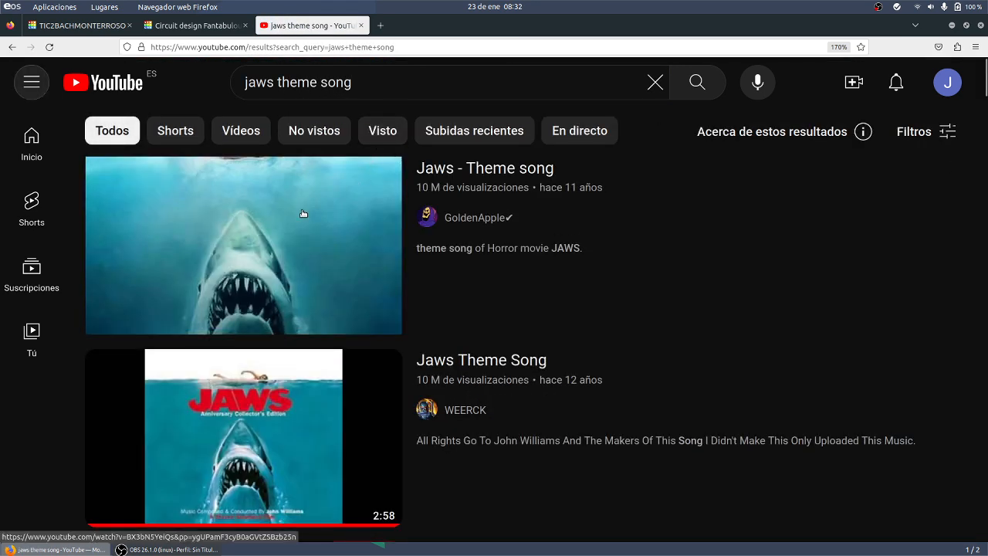
pyautogui.click(244, 244)
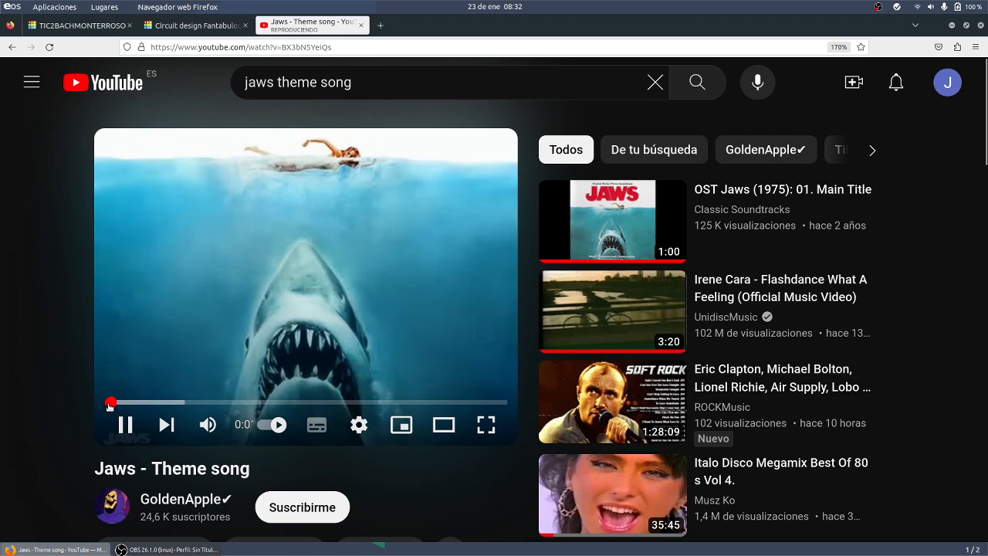
pyautogui.moveTo(77, 424)
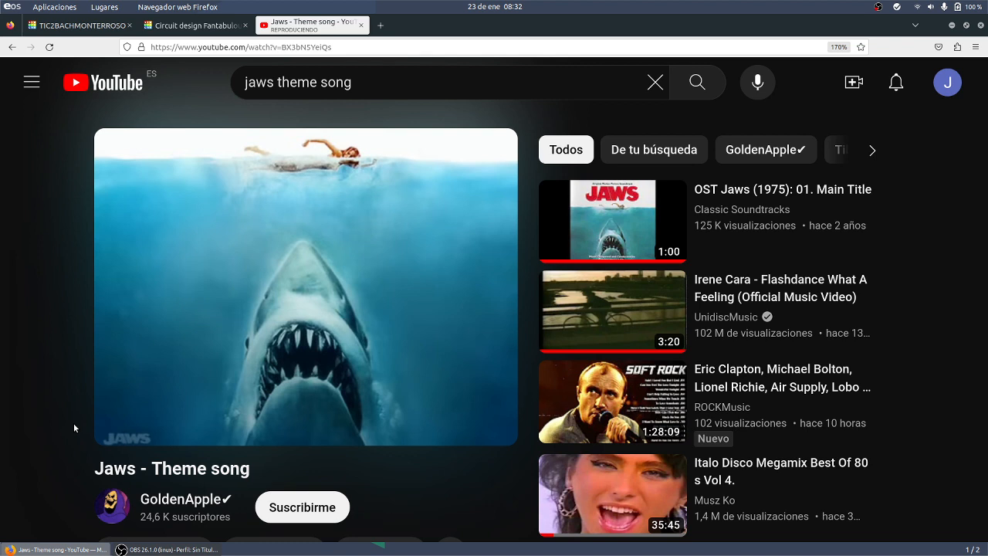
pyautogui.moveTo(83, 444)
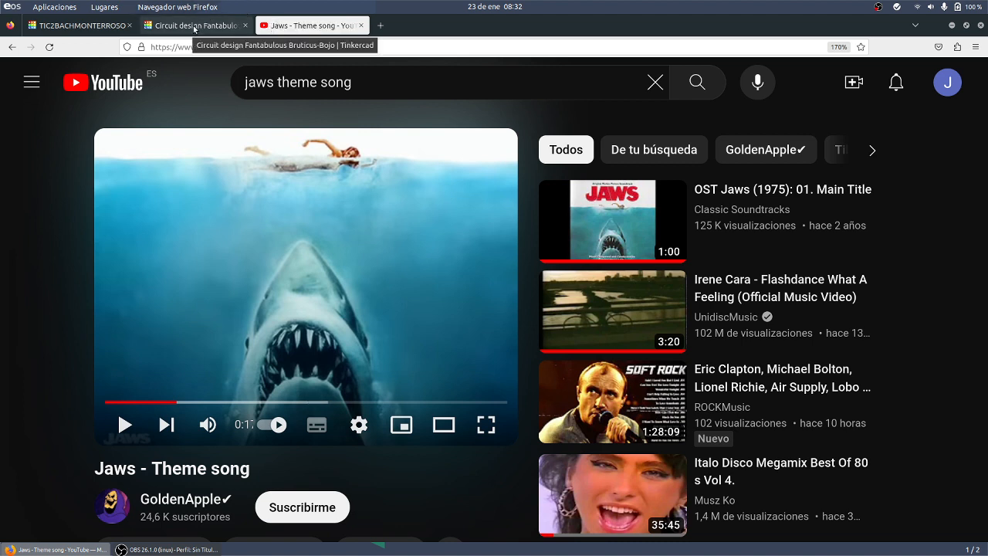
# - Switch back to the Tinkercad circuit tab
pyautogui.click(193, 25)
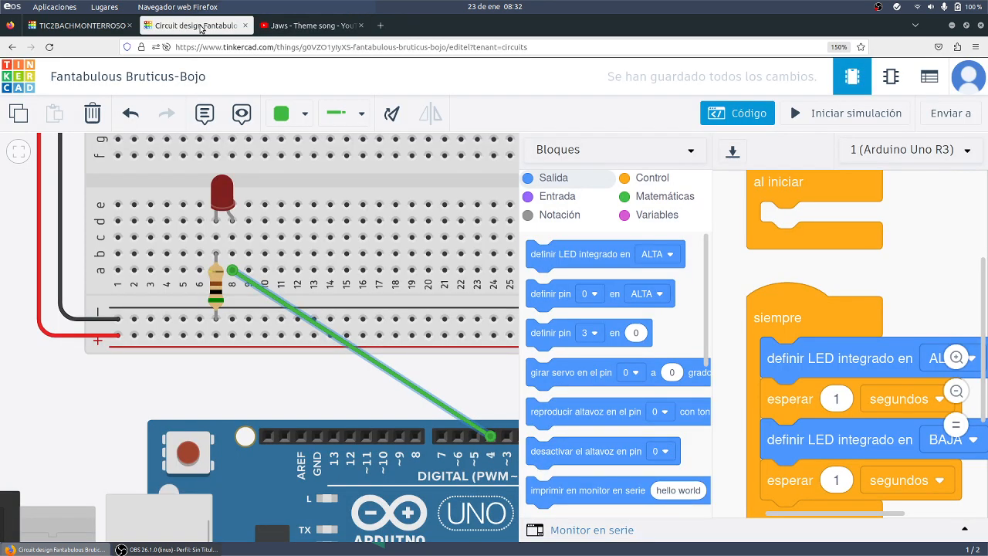
pyautogui.moveTo(196, 25)
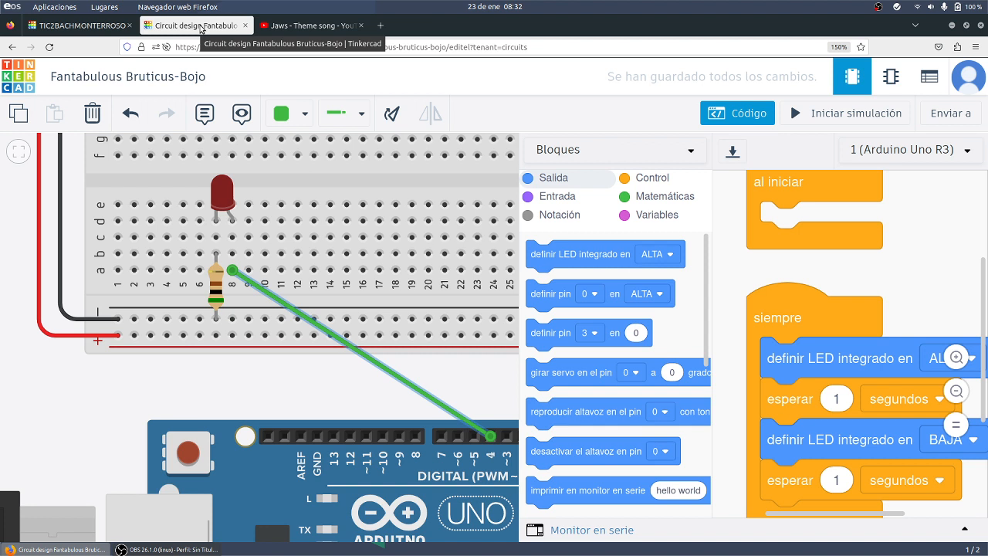
pyautogui.moveTo(216, 27)
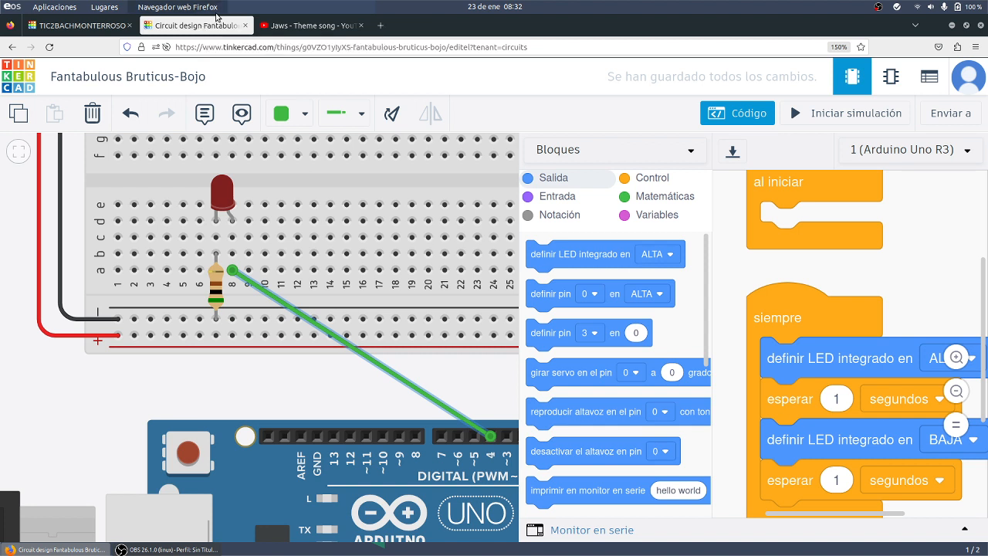
pyautogui.moveTo(272, 384)
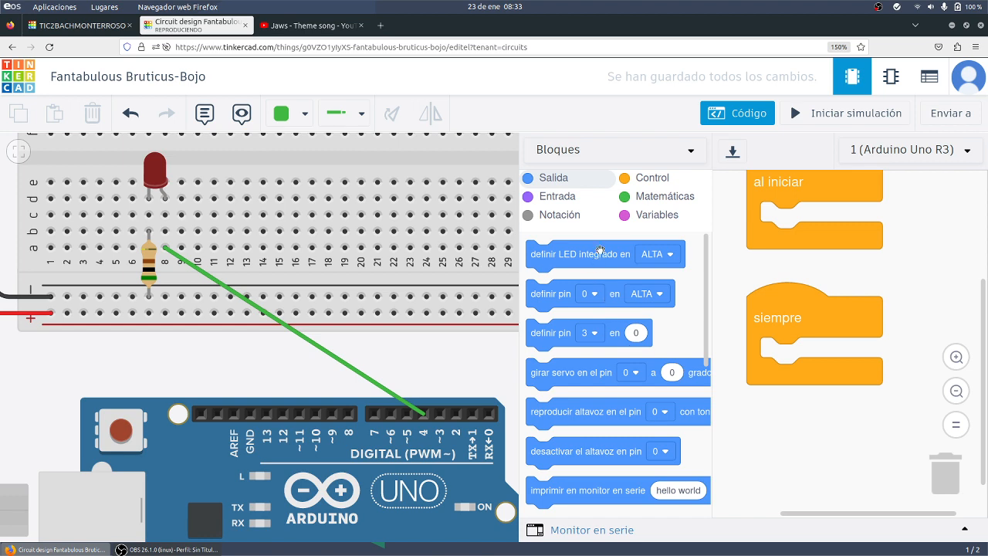
# - Create variable t and set it to 2000 inside the siempre loop
pyautogui.click(658, 215)
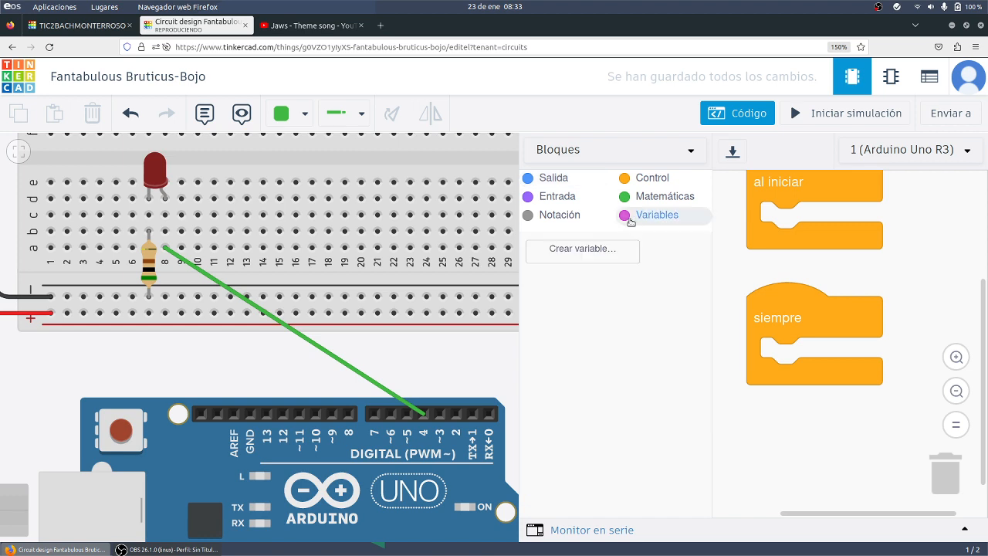
pyautogui.click(583, 247)
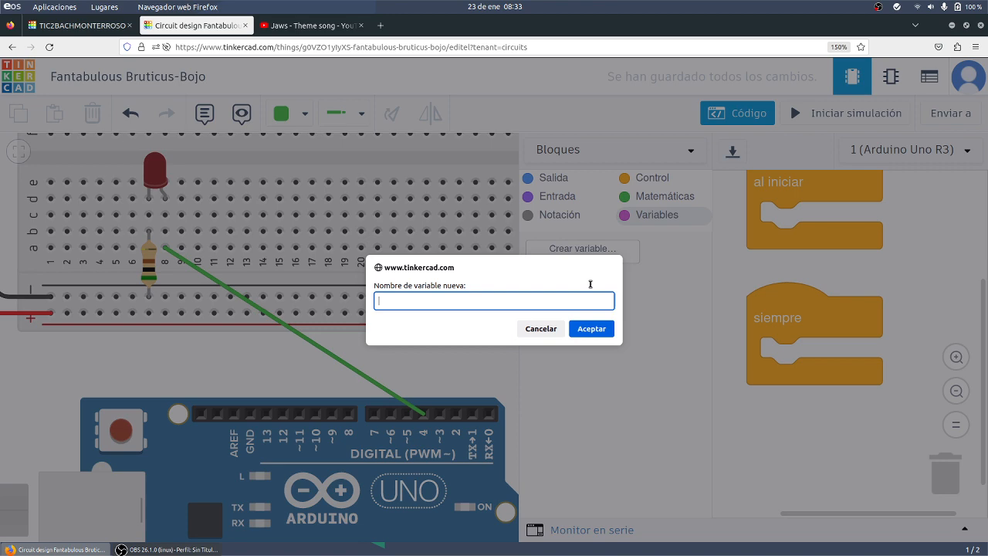
pyautogui.write('t')
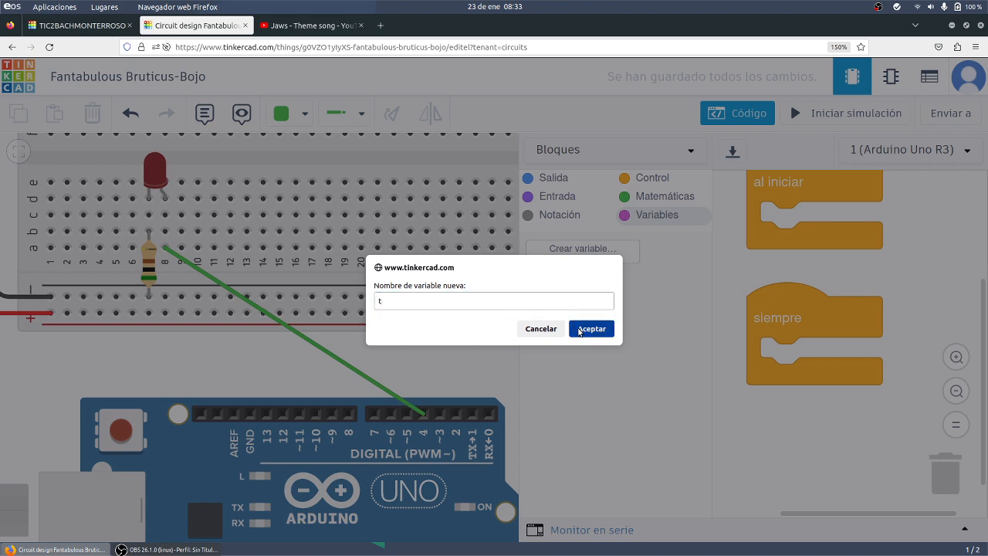
pyautogui.click(591, 328)
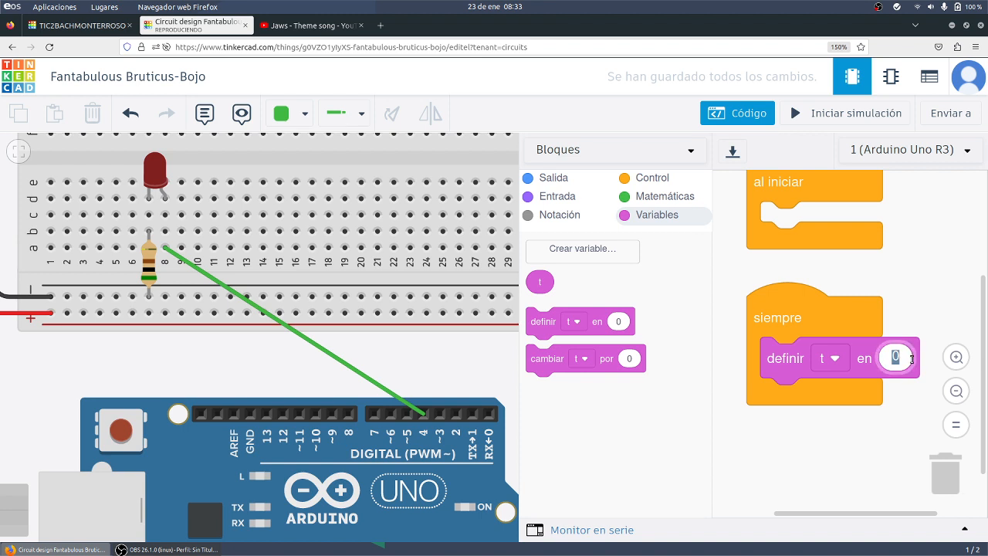
pyautogui.write('2000')
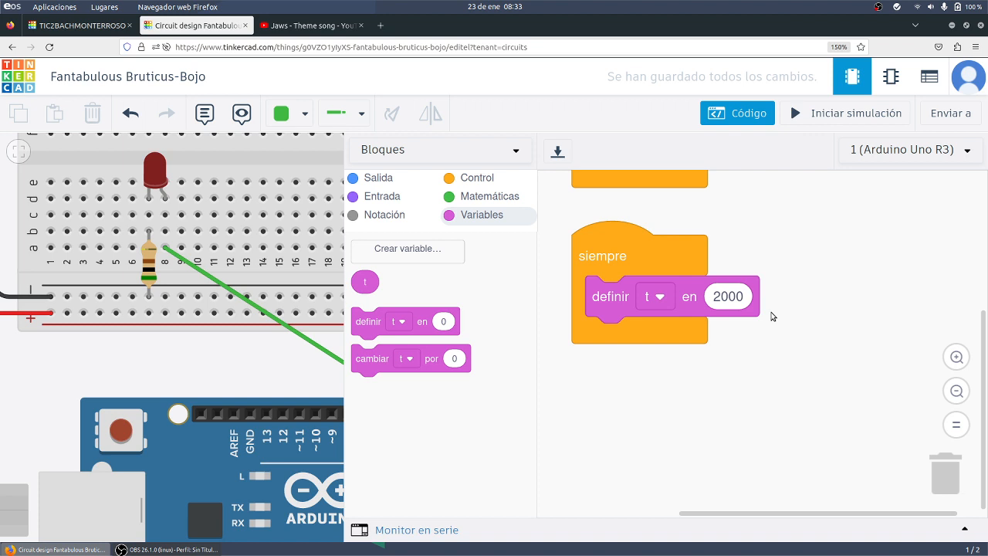
pyautogui.moveTo(825, 335)
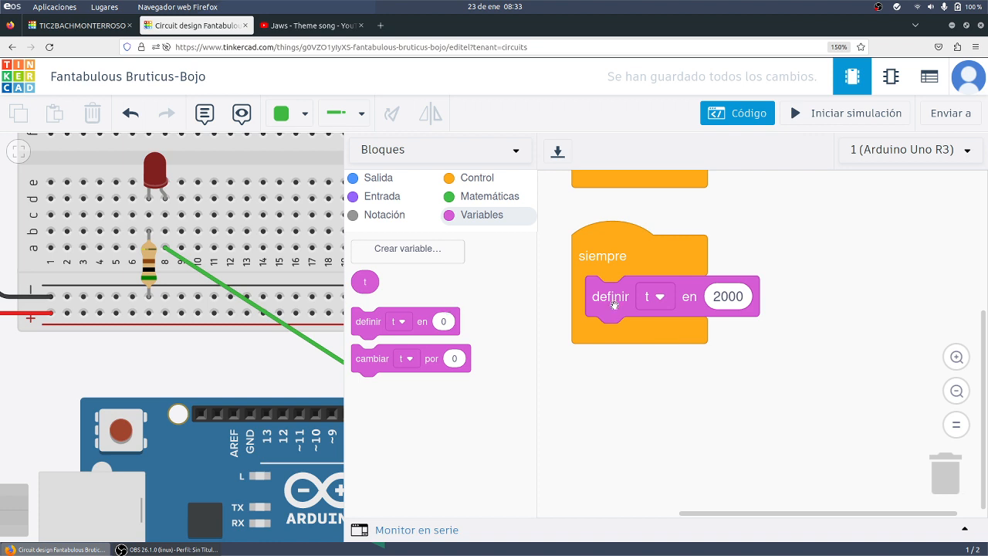
# - Give the repeat-while loop the condition t ≥ 250 using a comparison block
pyautogui.click(478, 177)
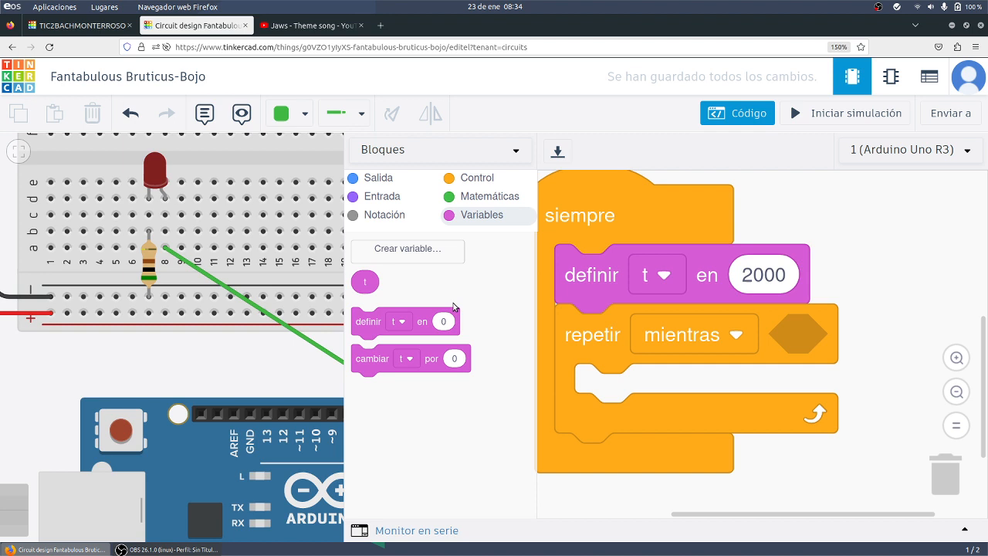
pyautogui.click(491, 196)
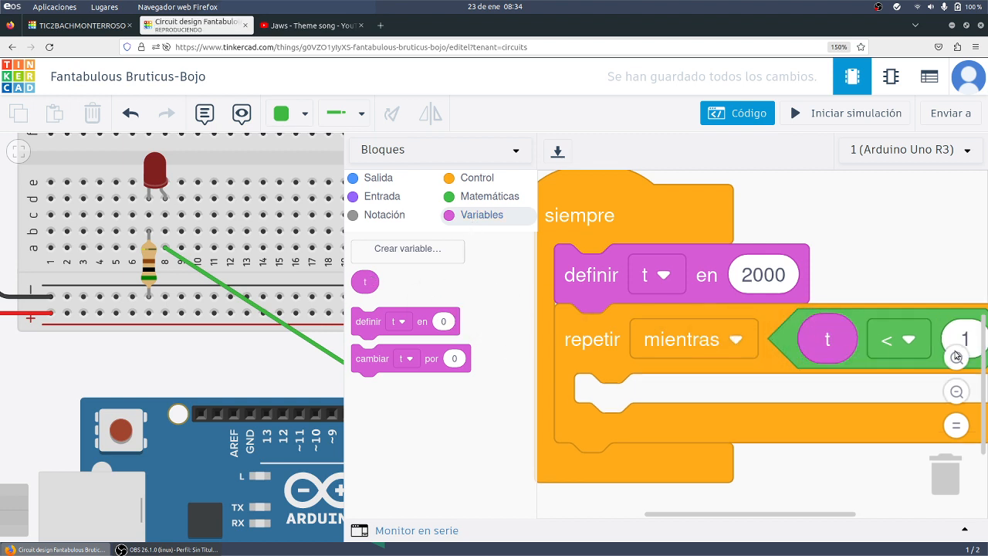
pyautogui.click(899, 339)
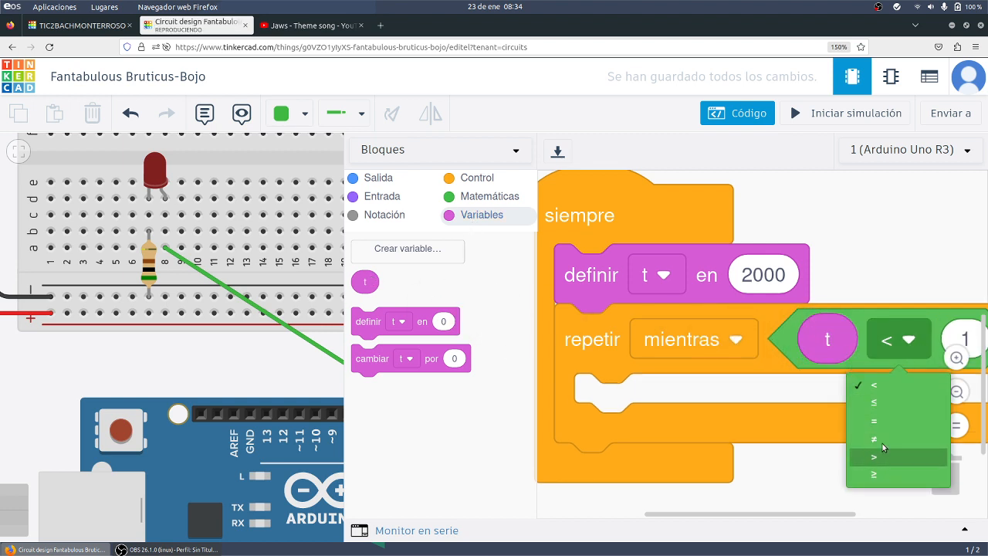
pyautogui.click(874, 465)
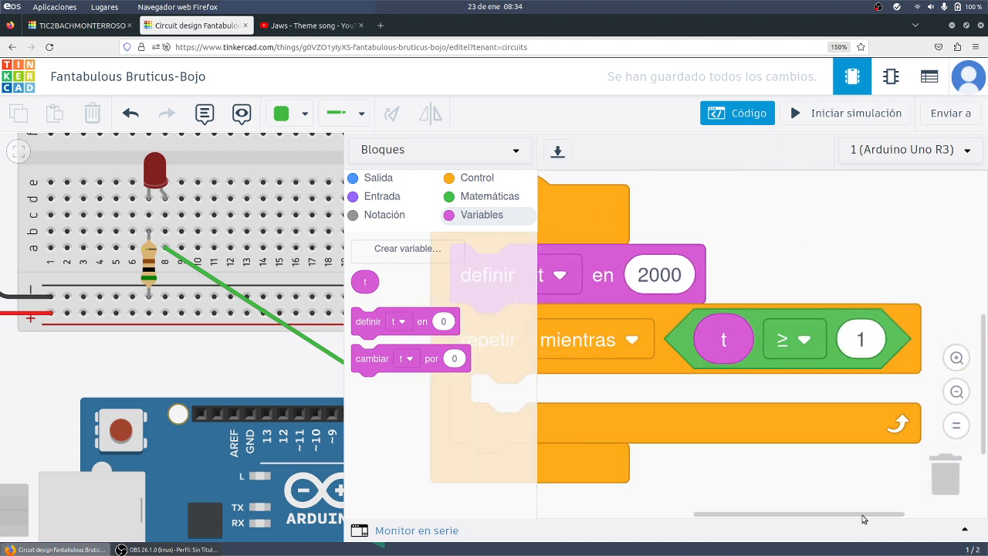
pyautogui.click(862, 338)
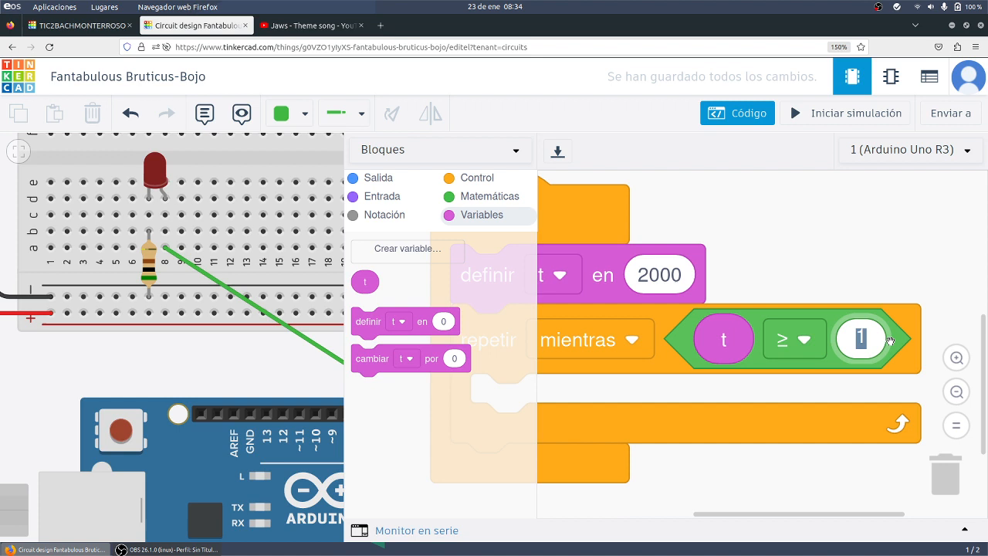
pyautogui.write('250')
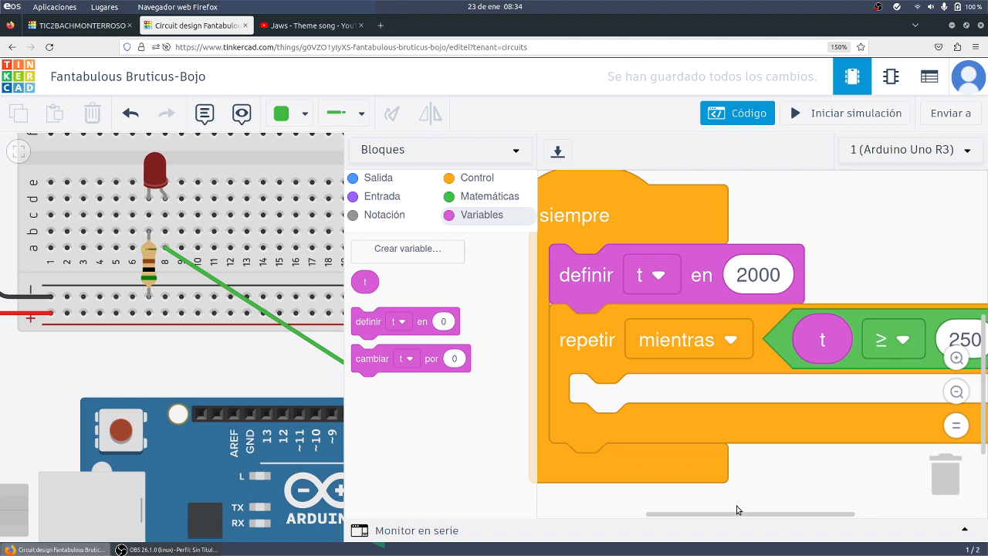
pyautogui.scroll(-3)
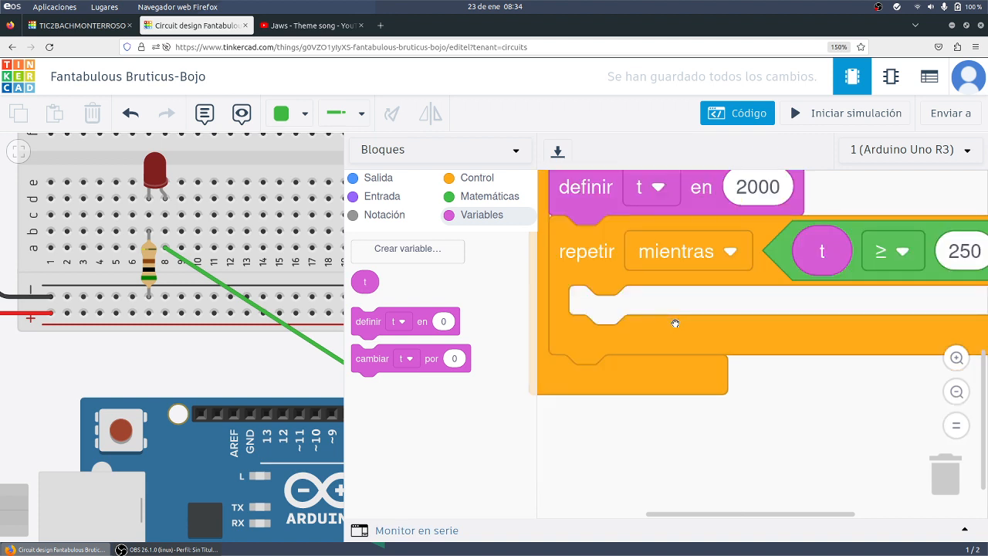
# - Place a set pin block inside the loop driving pin 4 HIGH
pyautogui.click(476, 177)
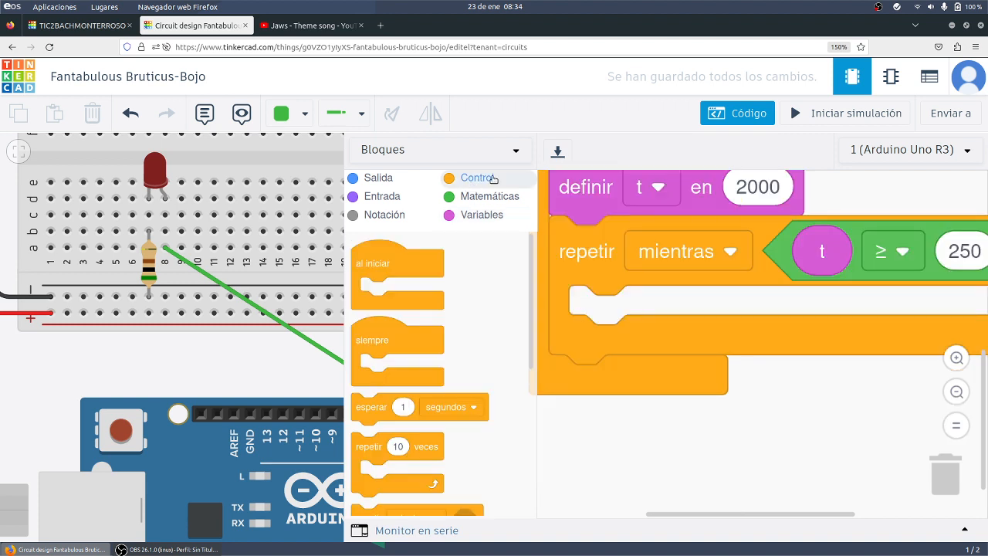
pyautogui.click(378, 177)
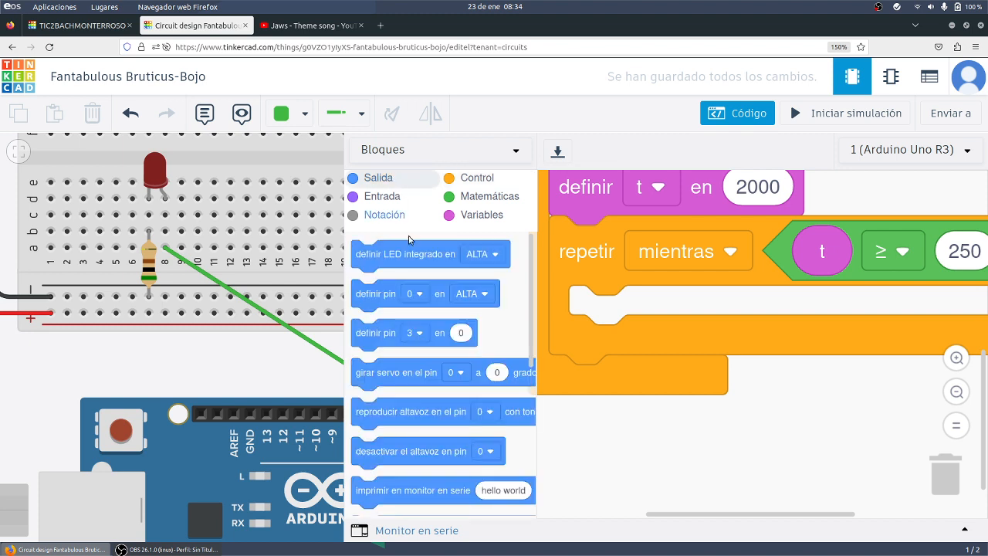
pyautogui.moveTo(424, 294); pyautogui.dragTo(640, 323)
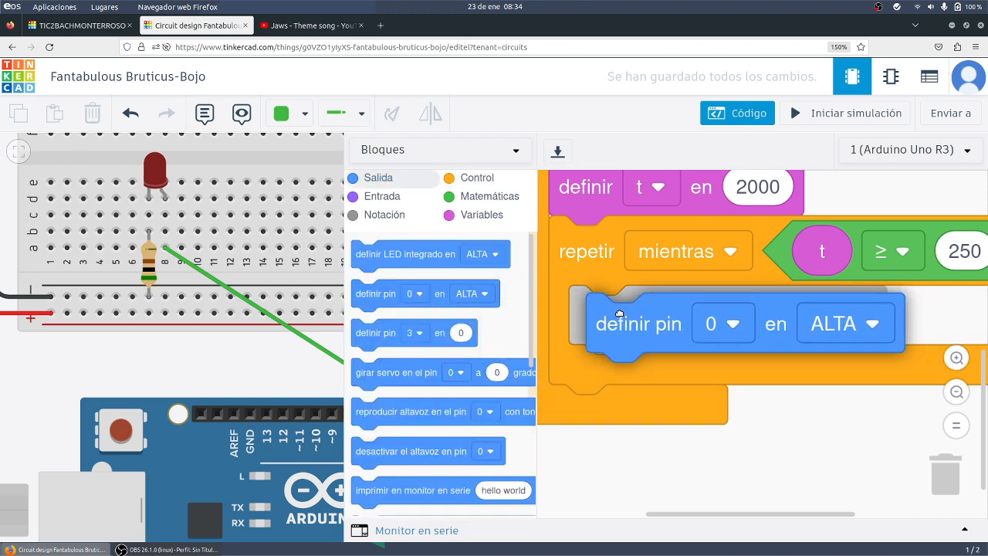
pyautogui.click(704, 315)
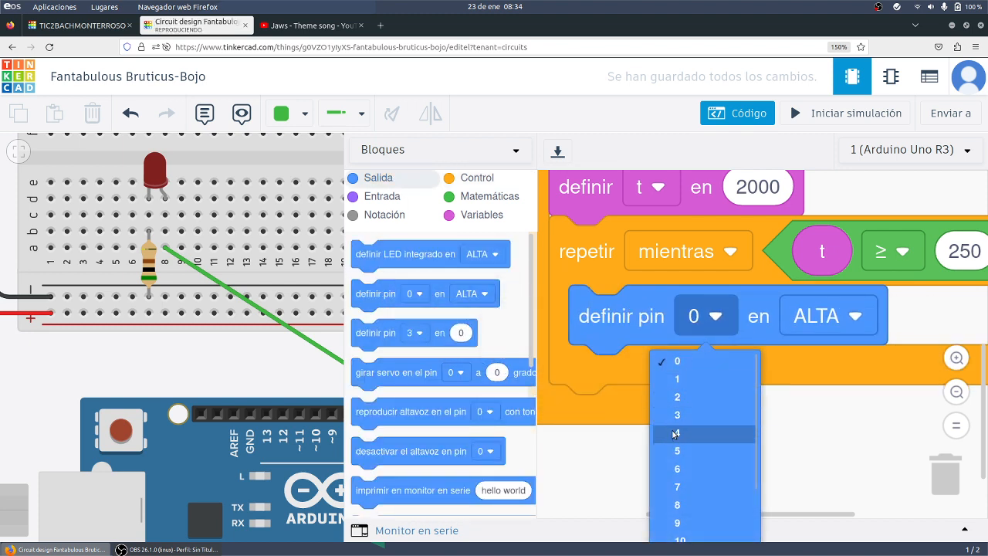
pyautogui.click(676, 433)
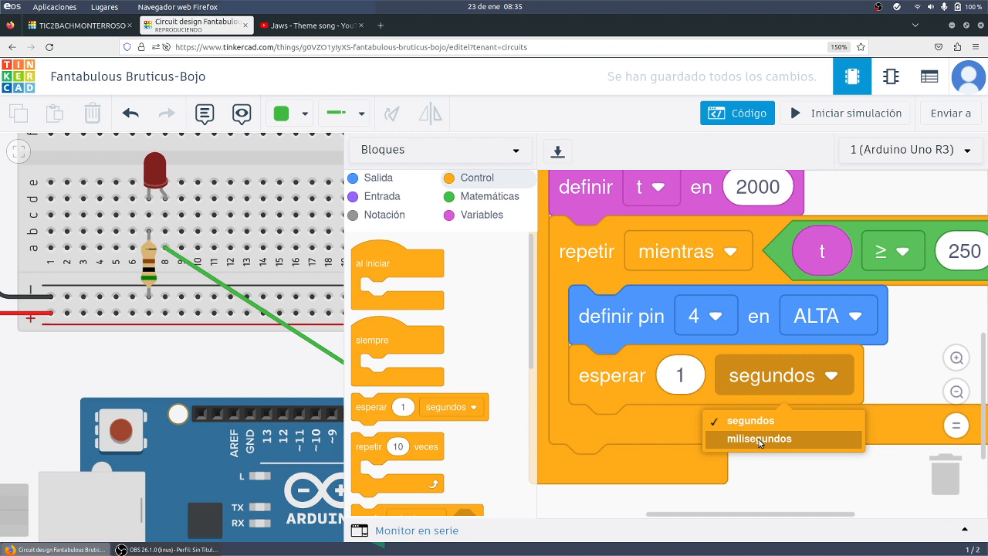
# - Add a wait of t milliseconds, then duplicate the pair for pin 4 LOW and another t wait
pyautogui.click(758, 438)
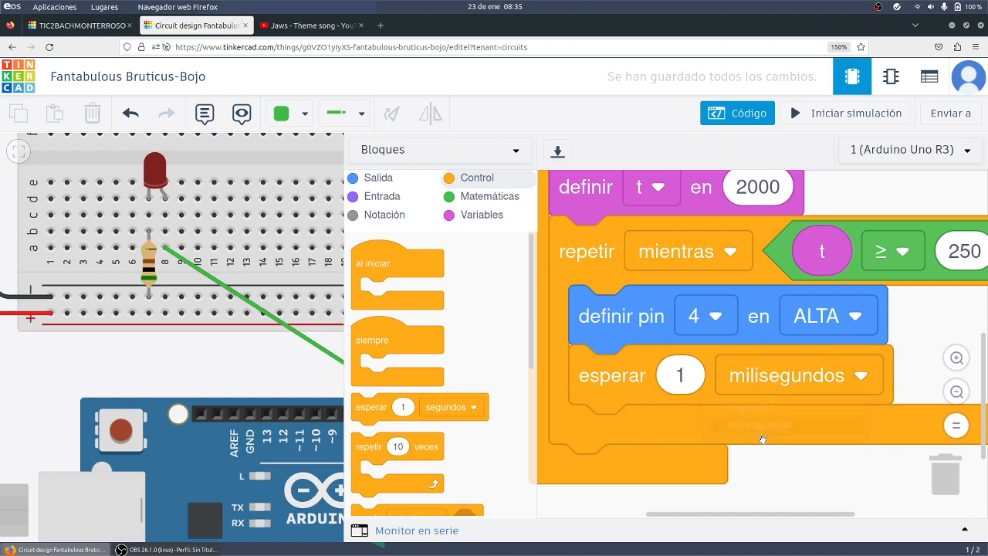
pyautogui.click(482, 215)
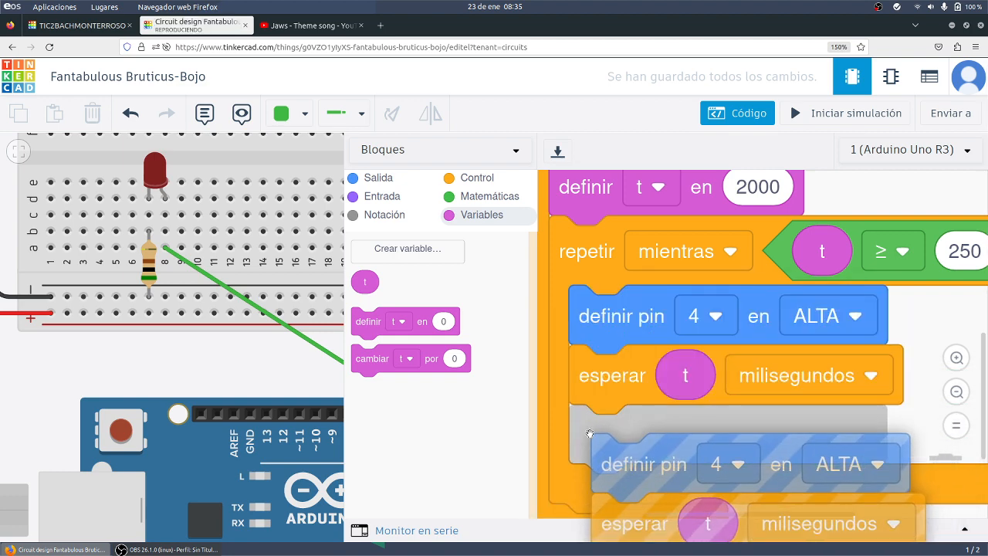
pyautogui.click(827, 433)
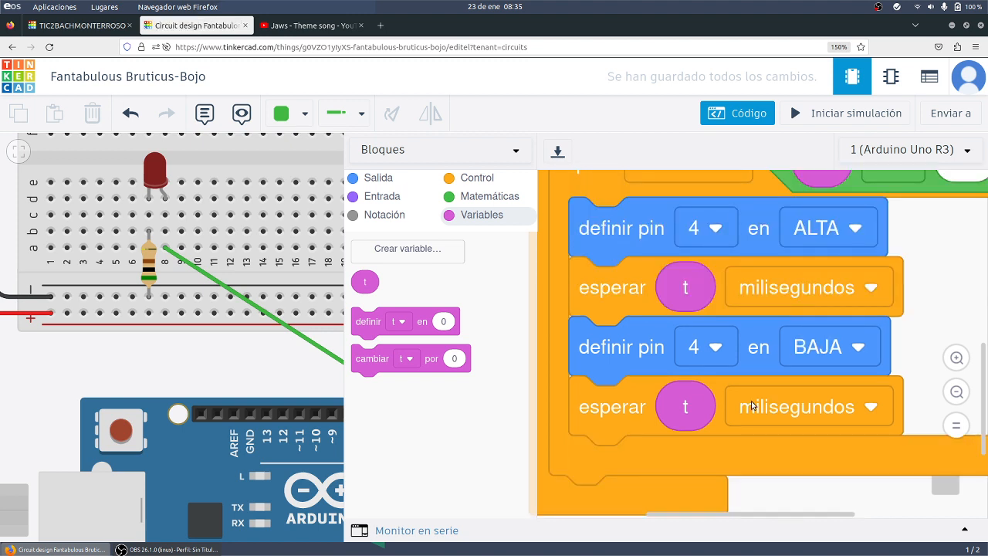
pyautogui.moveTo(726, 423)
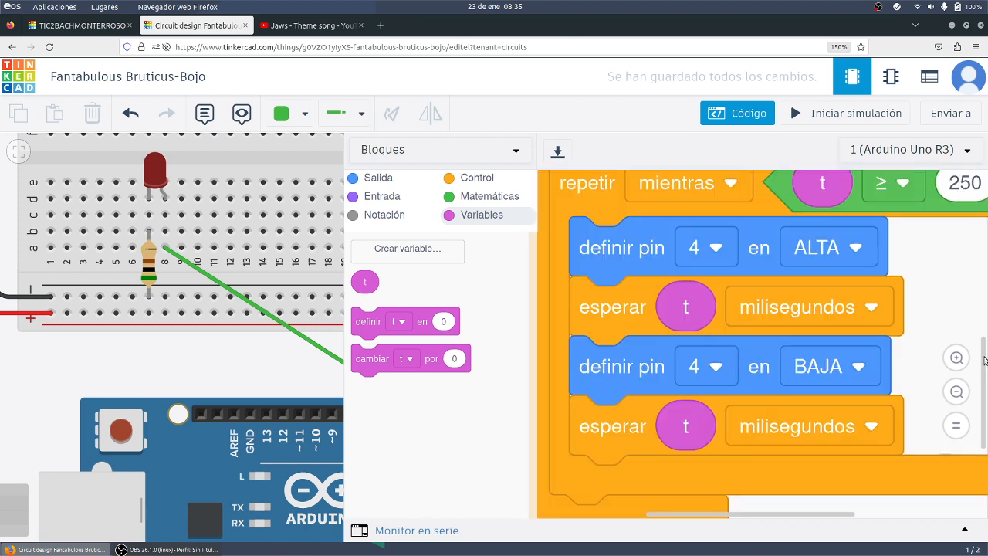
# - After the last wait, set t to t divided by 2 with a Math division block
pyautogui.click(490, 196)
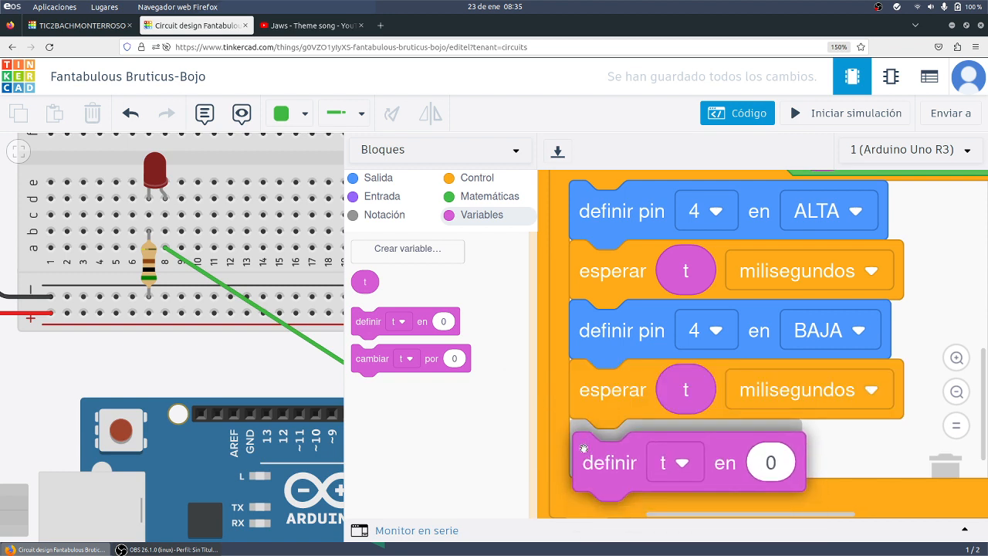
pyautogui.click(488, 197)
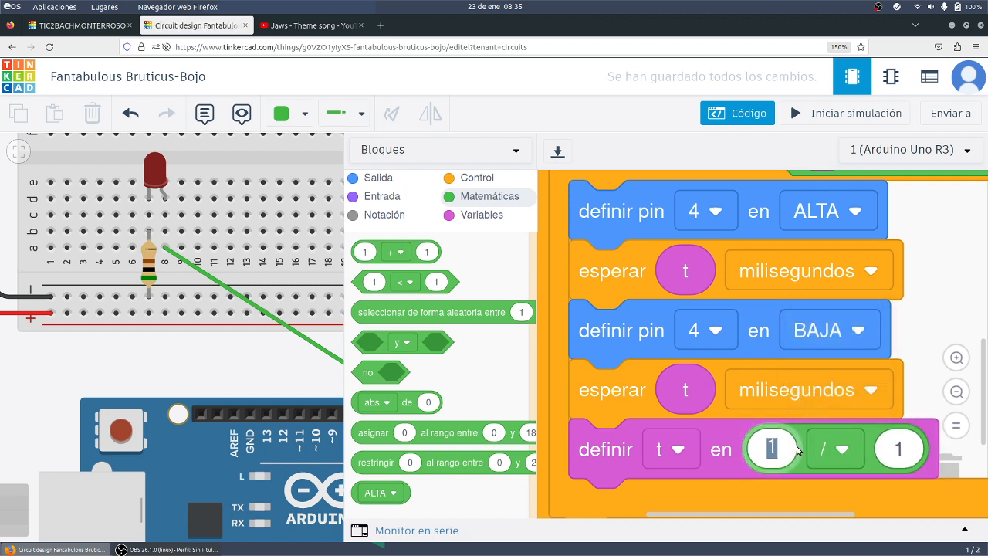
pyautogui.click(481, 214)
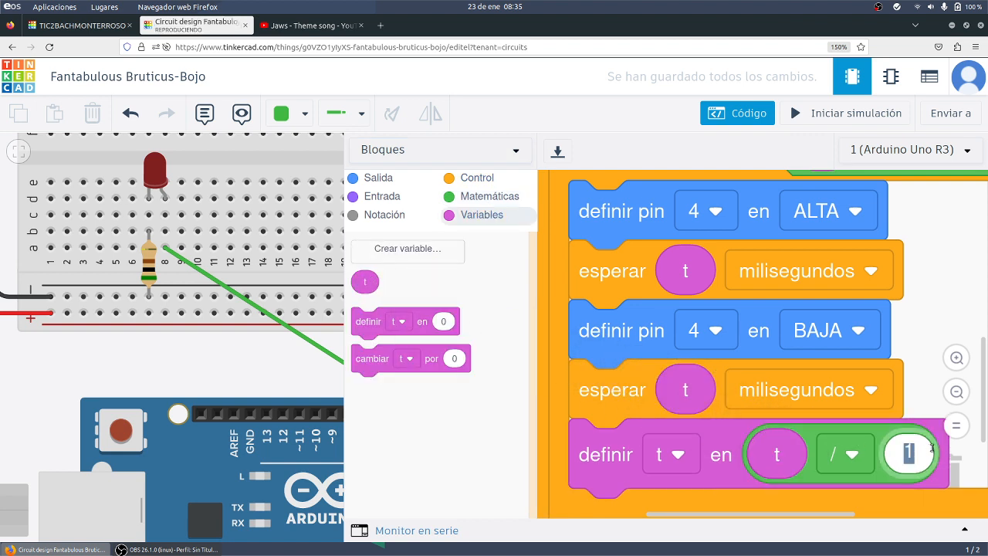
pyautogui.write('2')
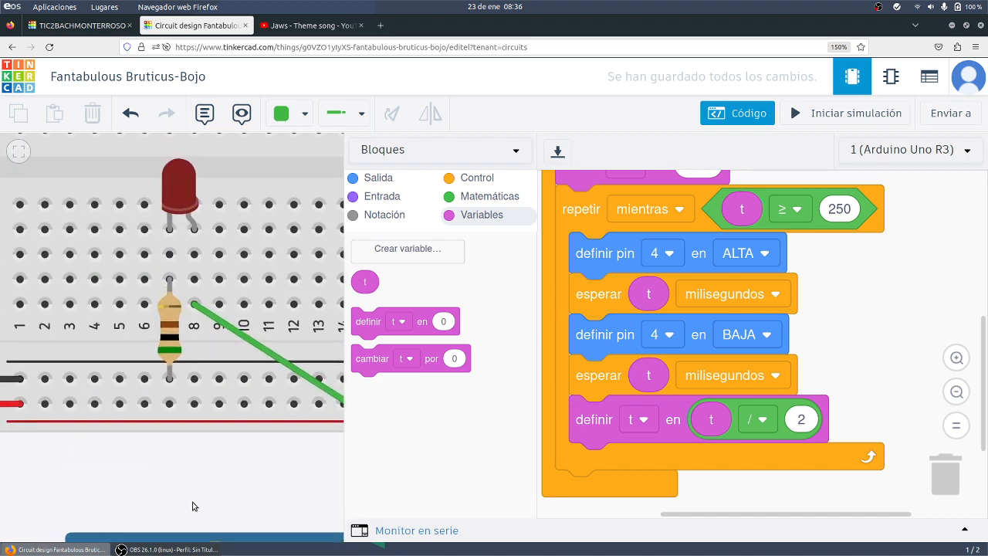
# - Start the simulation so the LED blinks with the halving delay
pyautogui.click(844, 112)
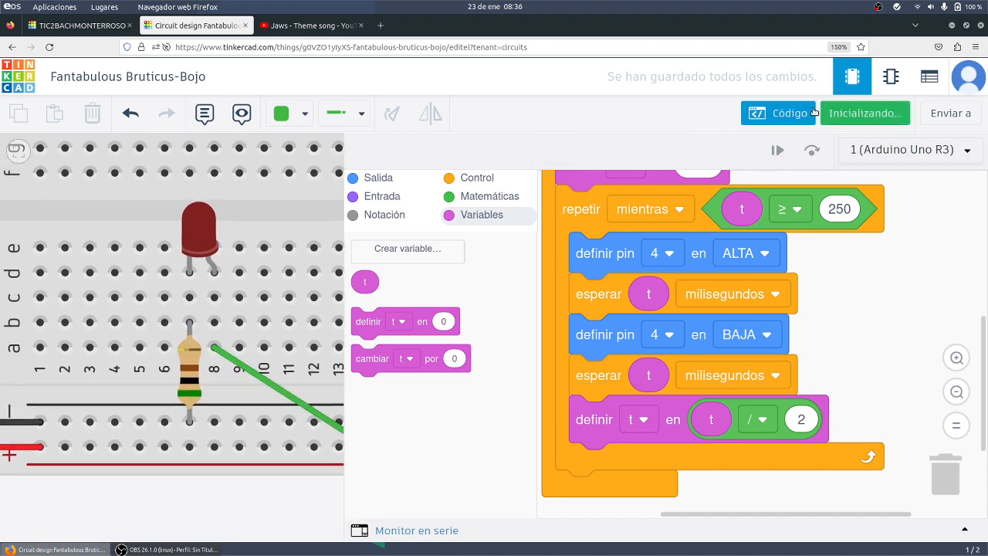
pyautogui.click(864, 113)
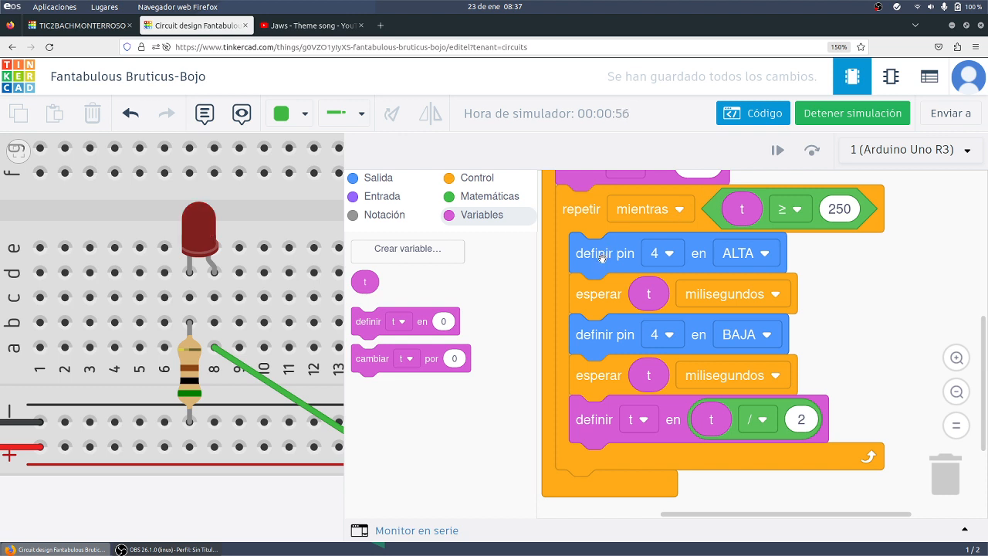
pyautogui.moveTo(559, 280)
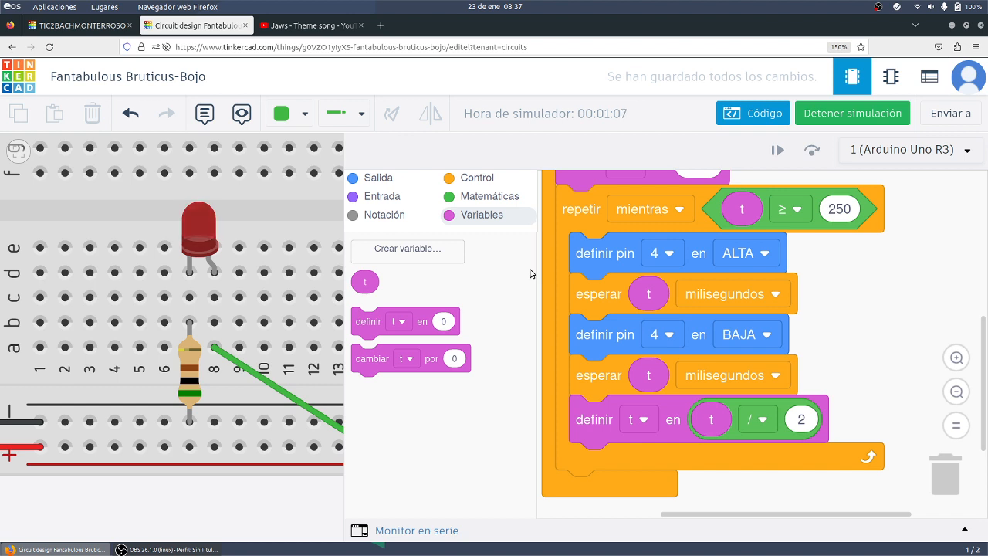
pyautogui.moveTo(881, 284)
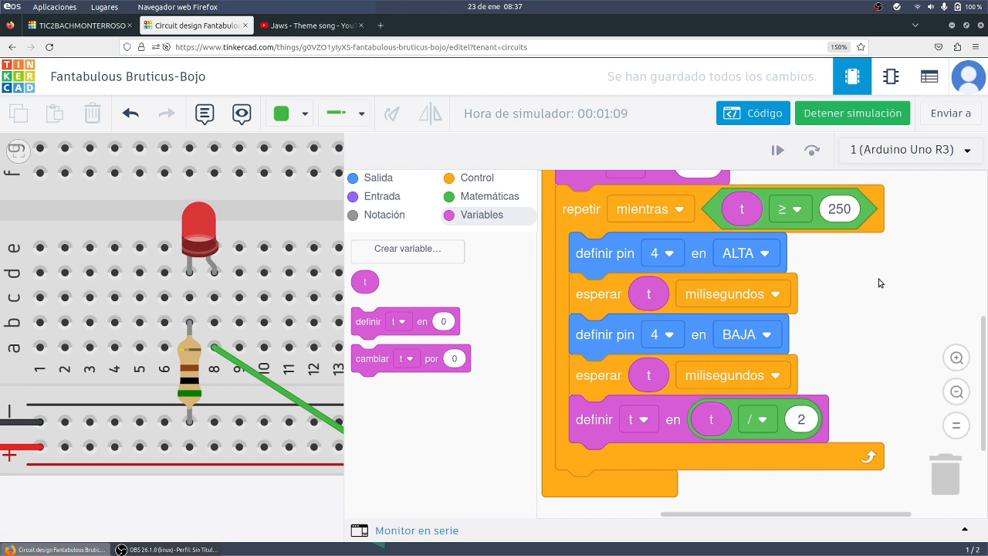